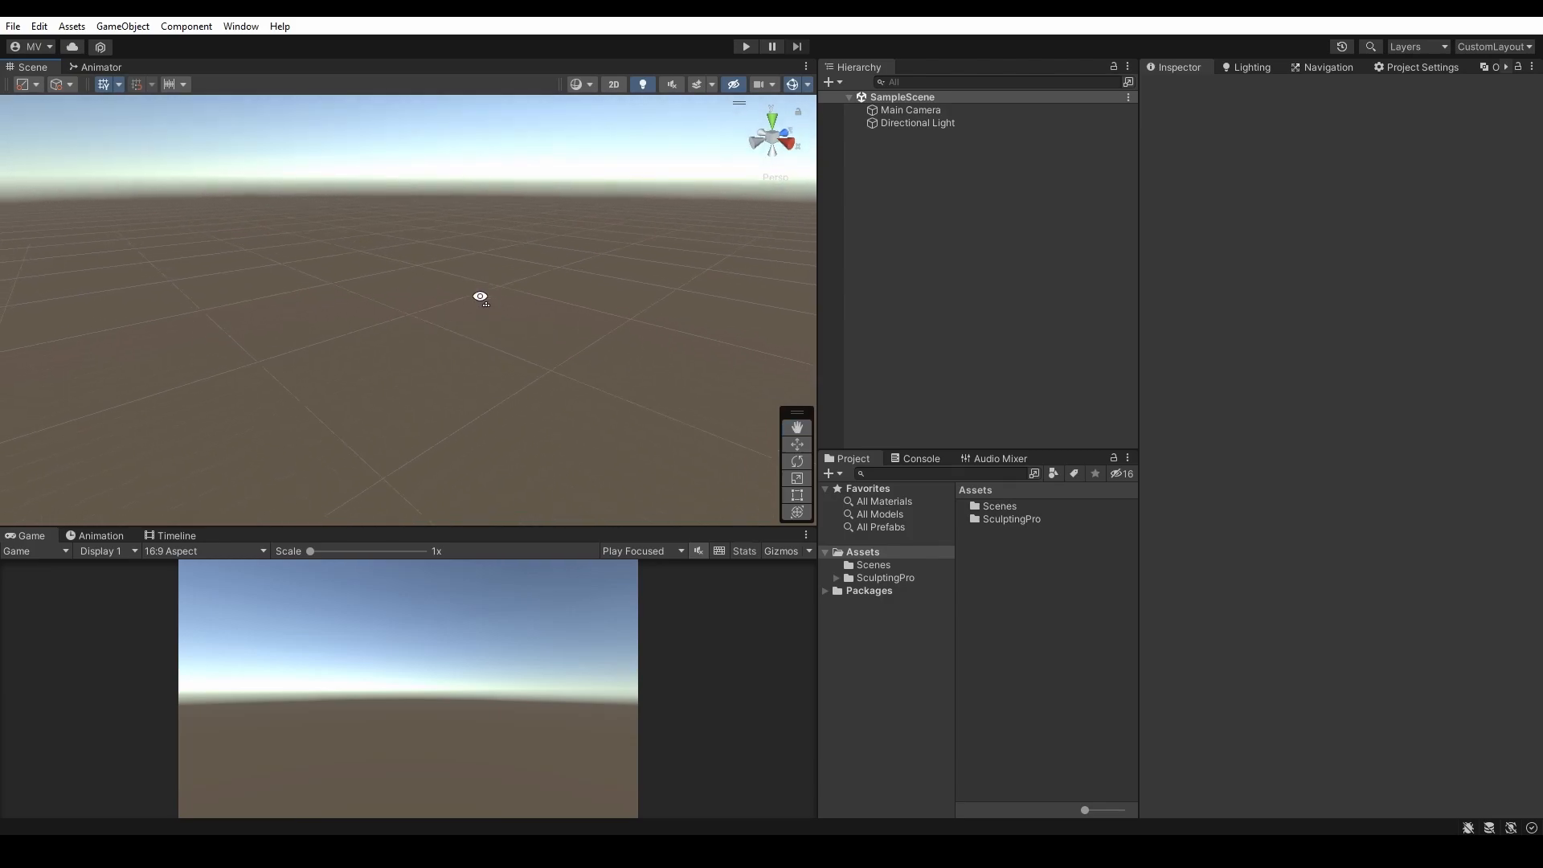
- Add a 3D cube object to the empty SampleScene from the Hierarchy create menu
left_click(830, 82)
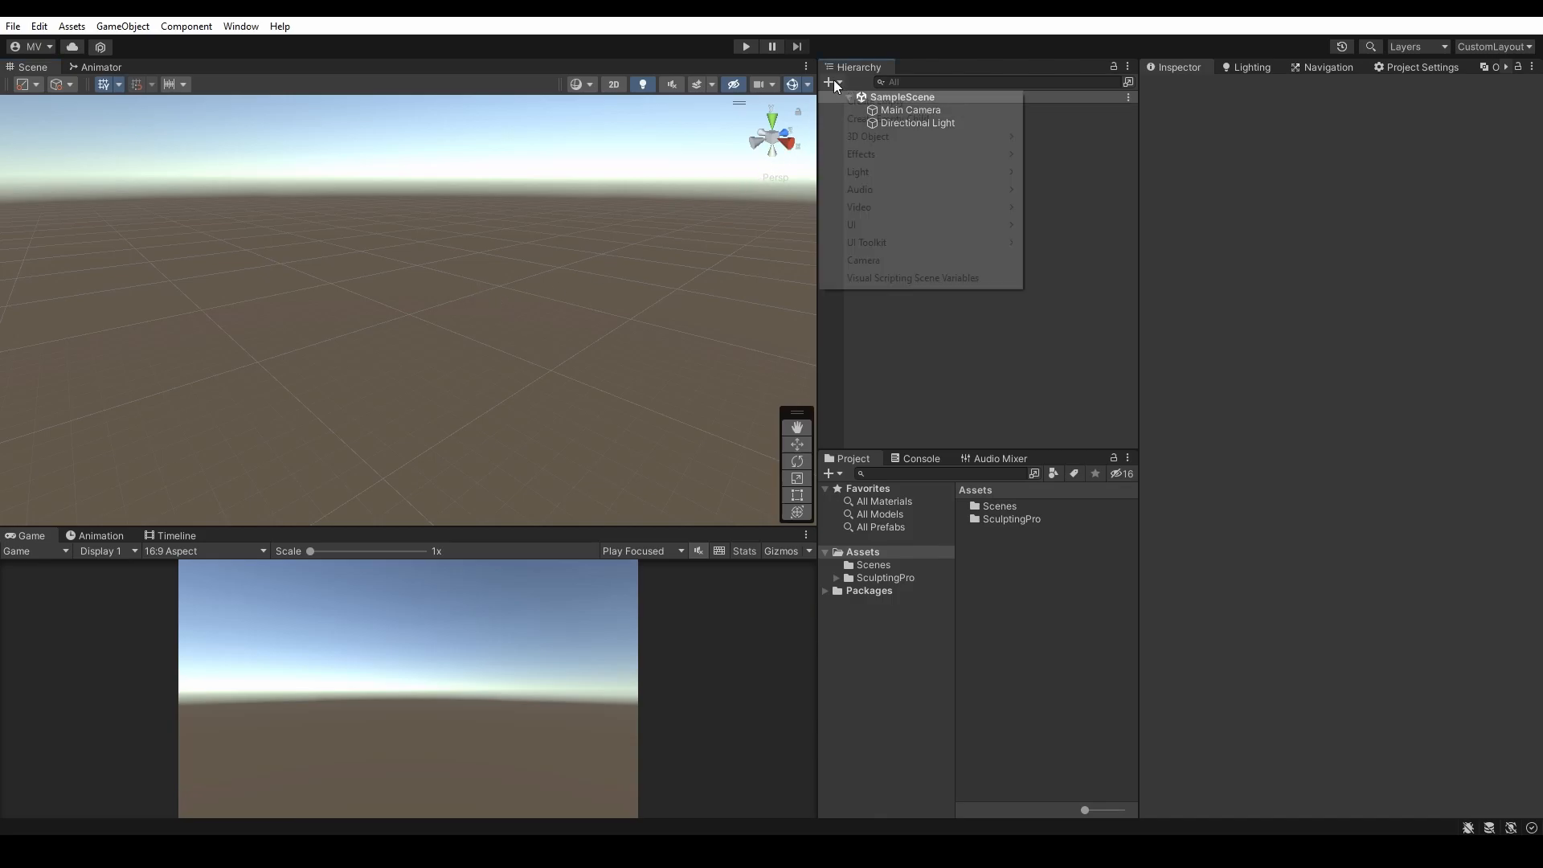
left_click(868, 137)
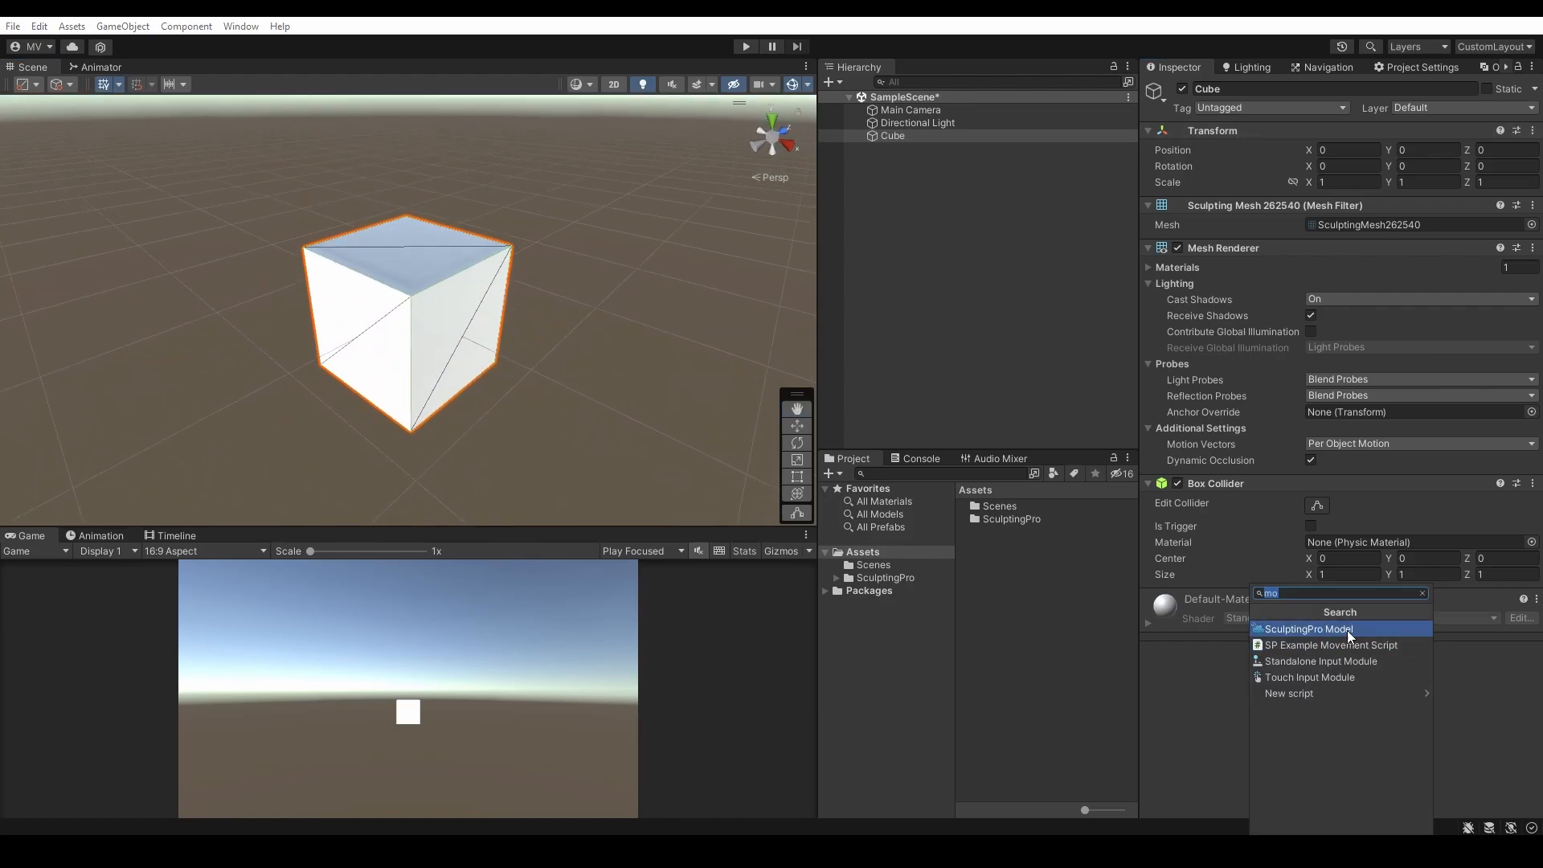
- Add the SculptingPro Model component to the selected cube
left_click(1304, 629)
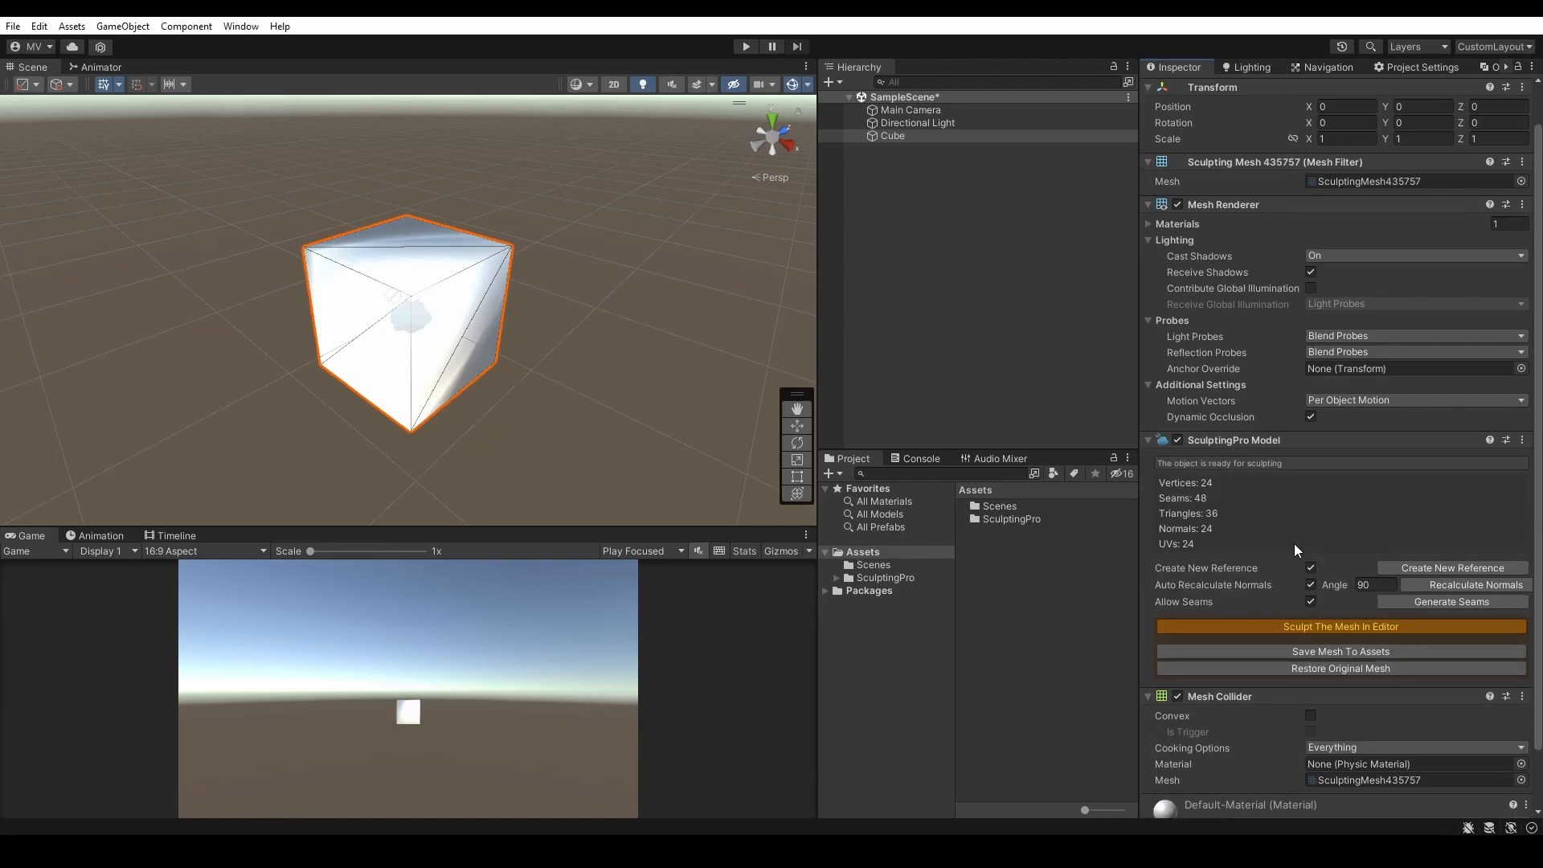
mouse_move(440, 317)
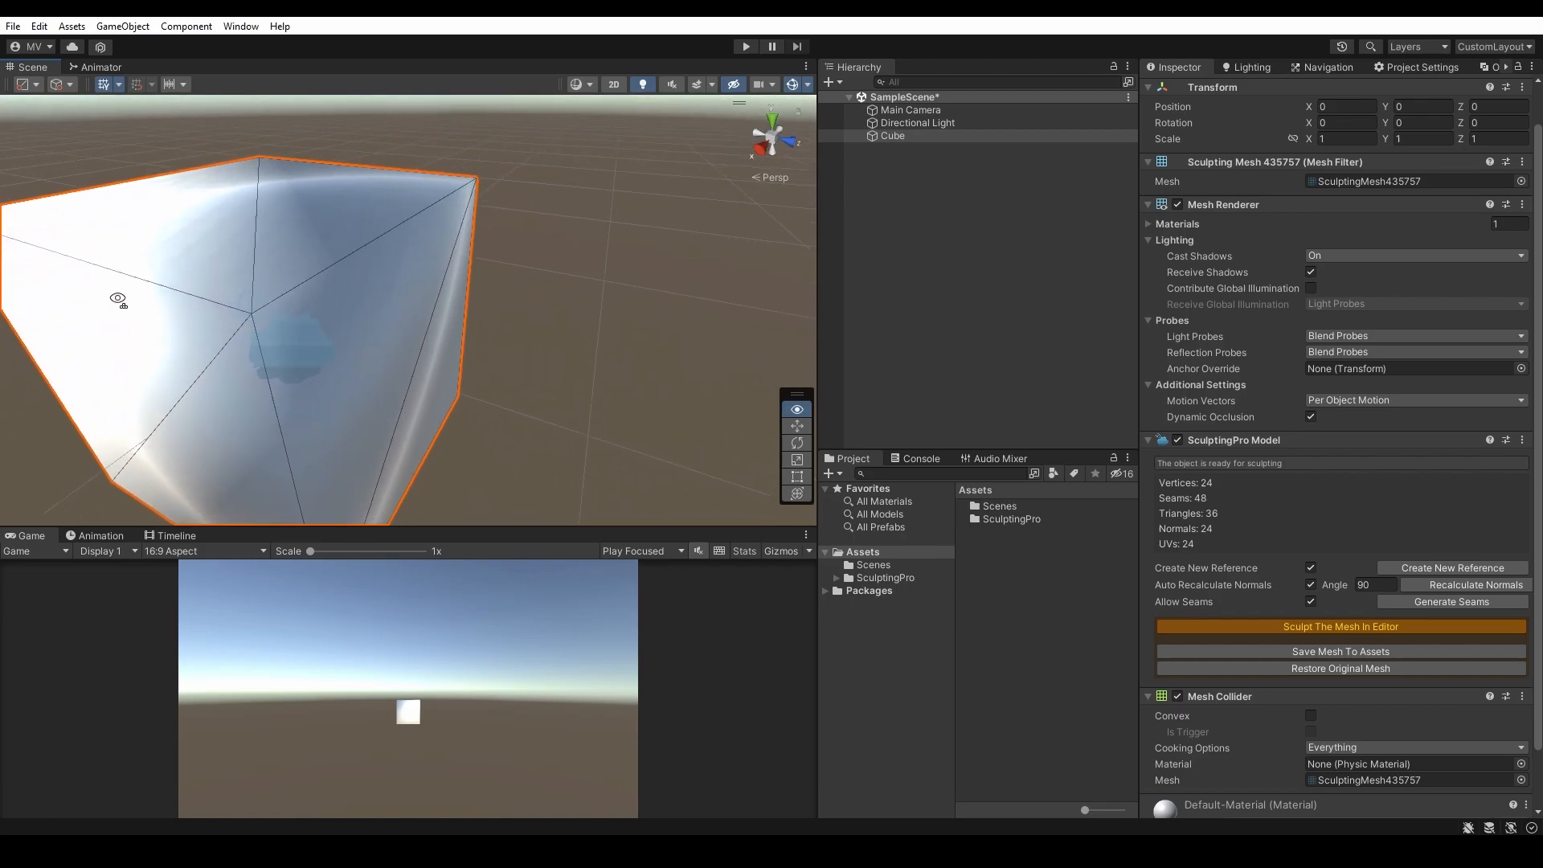
left_click(239, 26)
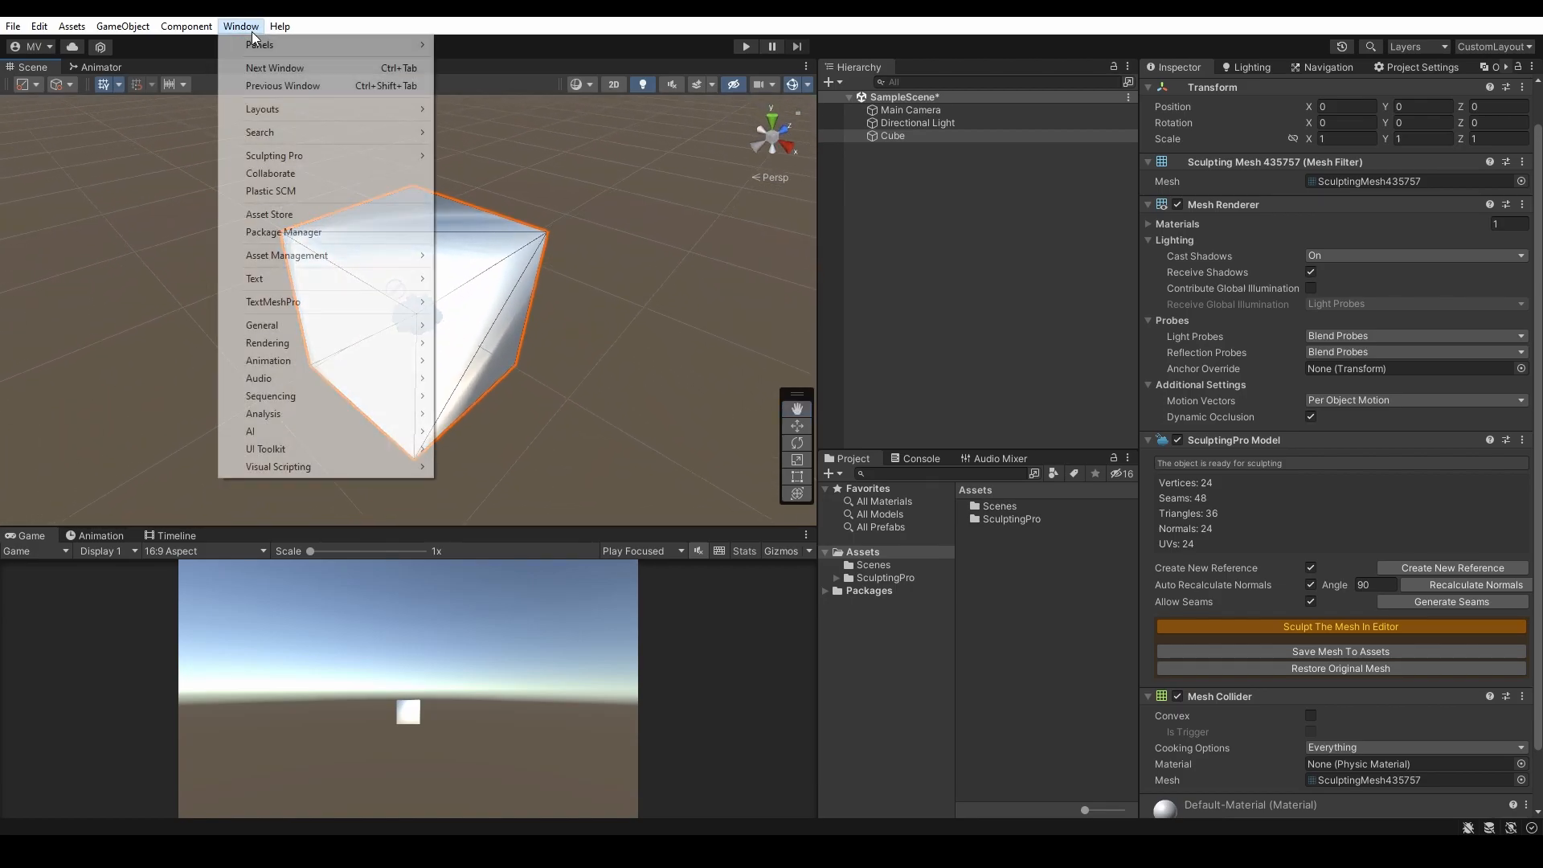
mouse_move(274, 156)
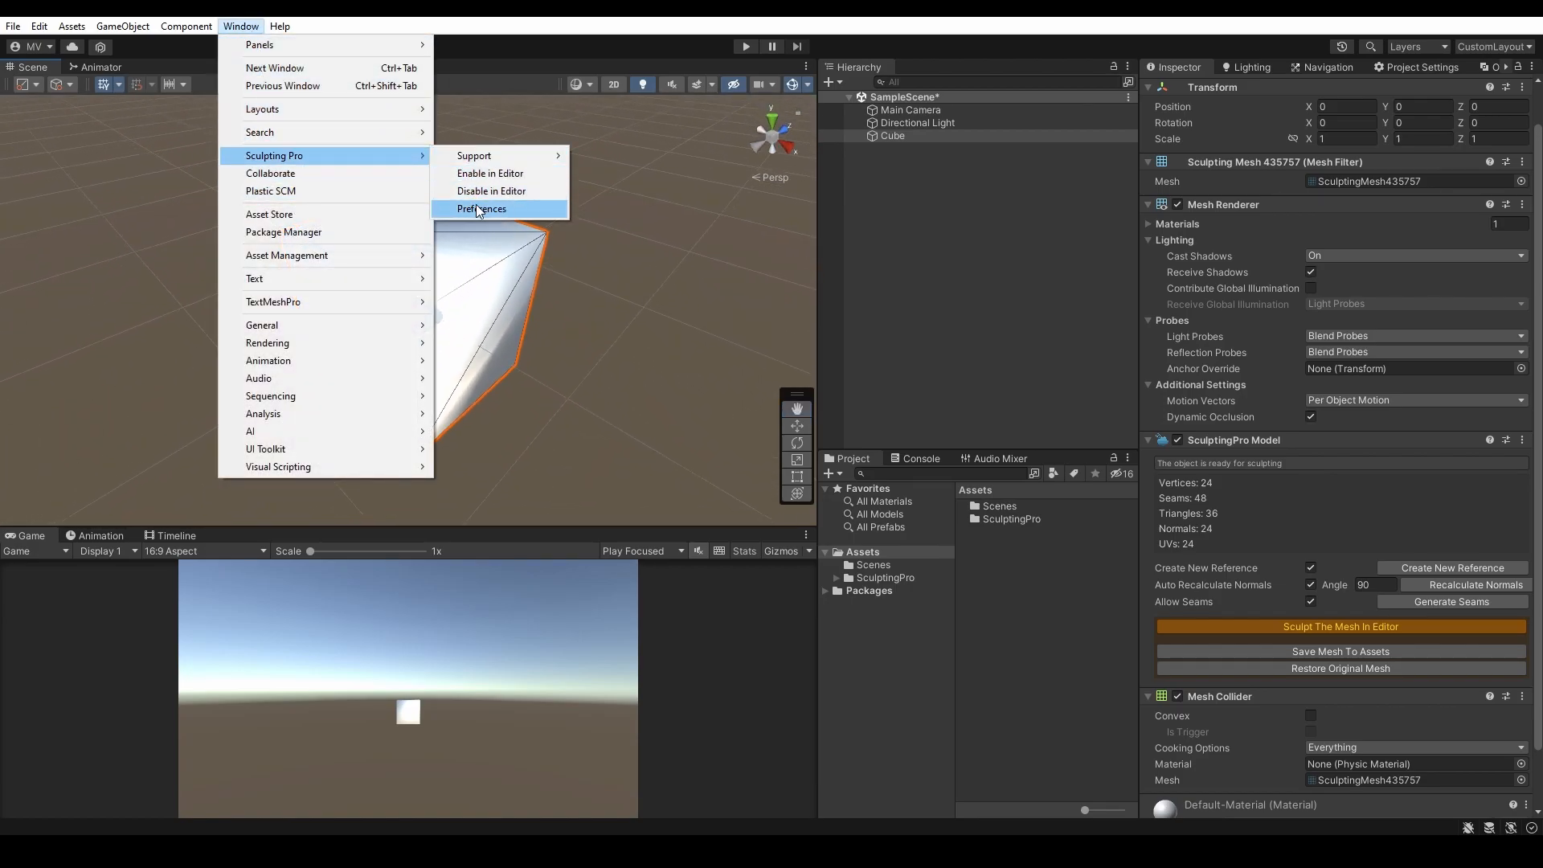
left_click(482, 208)
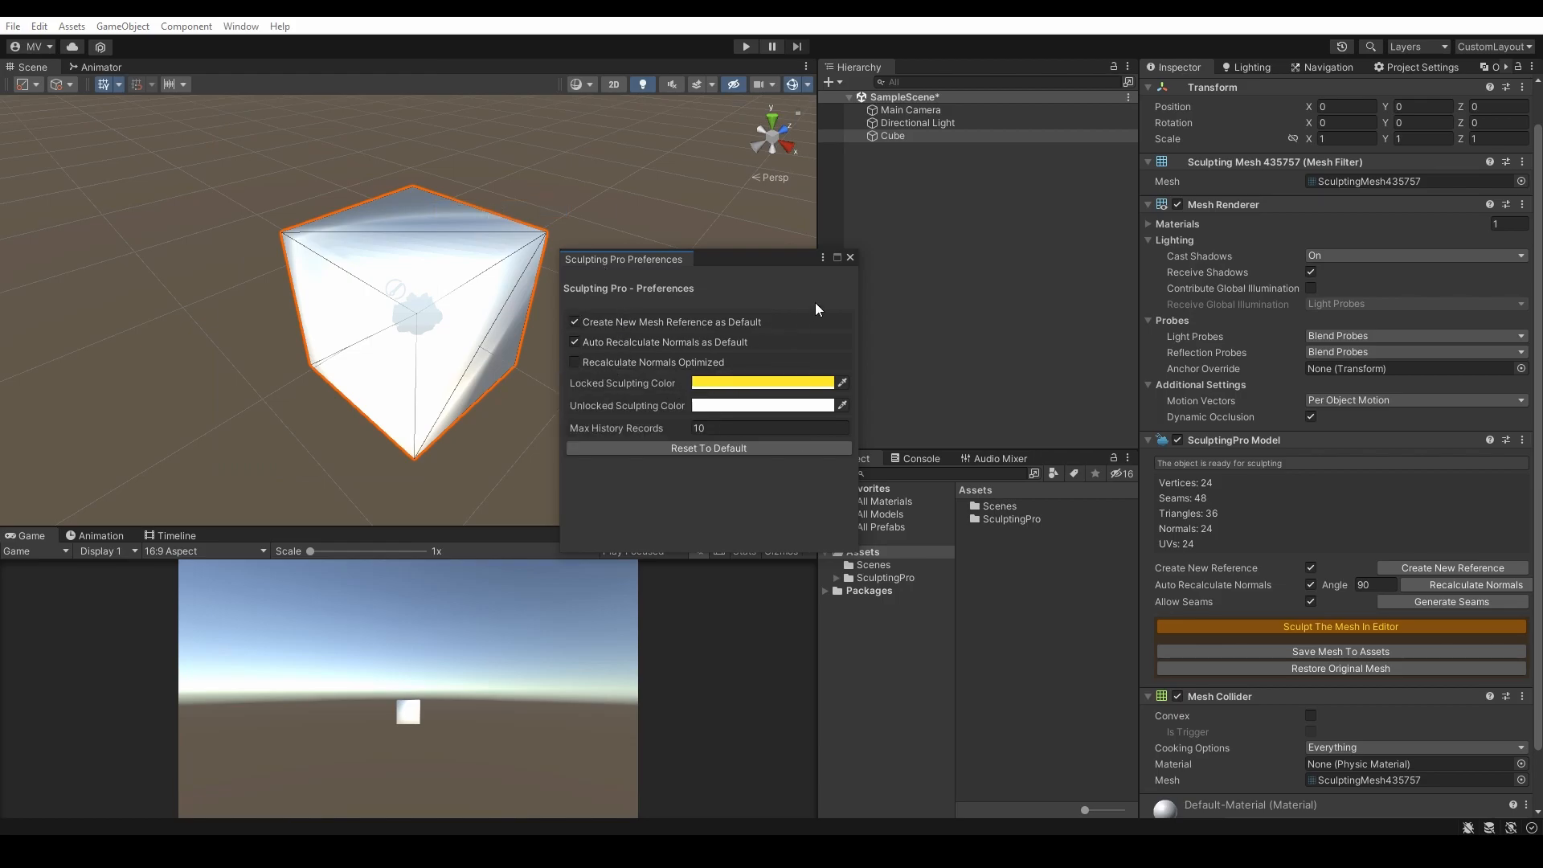
left_click(850, 257)
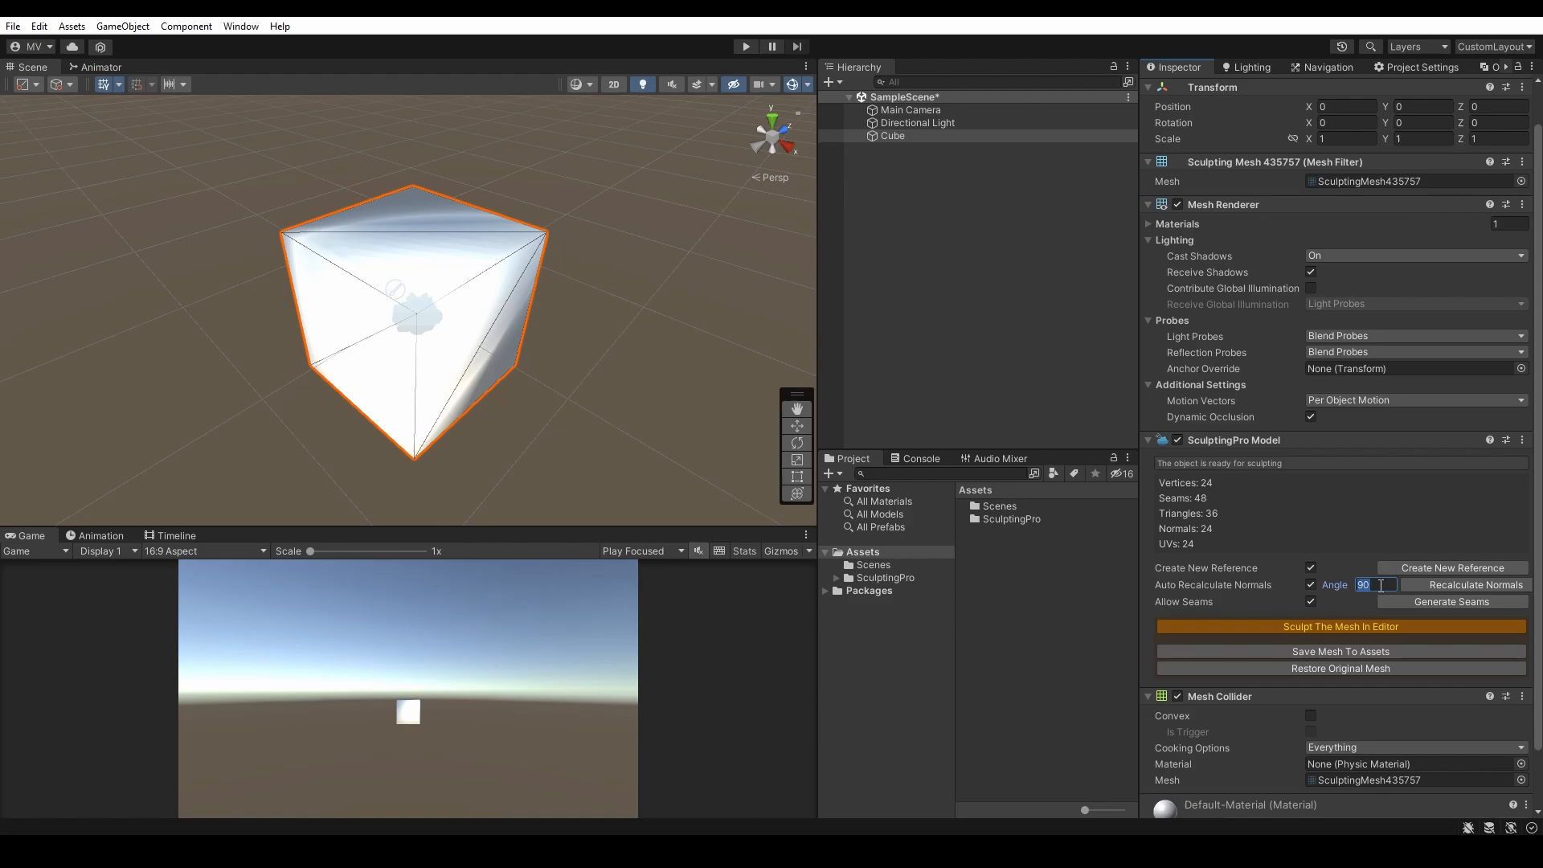
- Set the normals Angle to 15, back to 90, and recalculate the cube's normals
type("15")
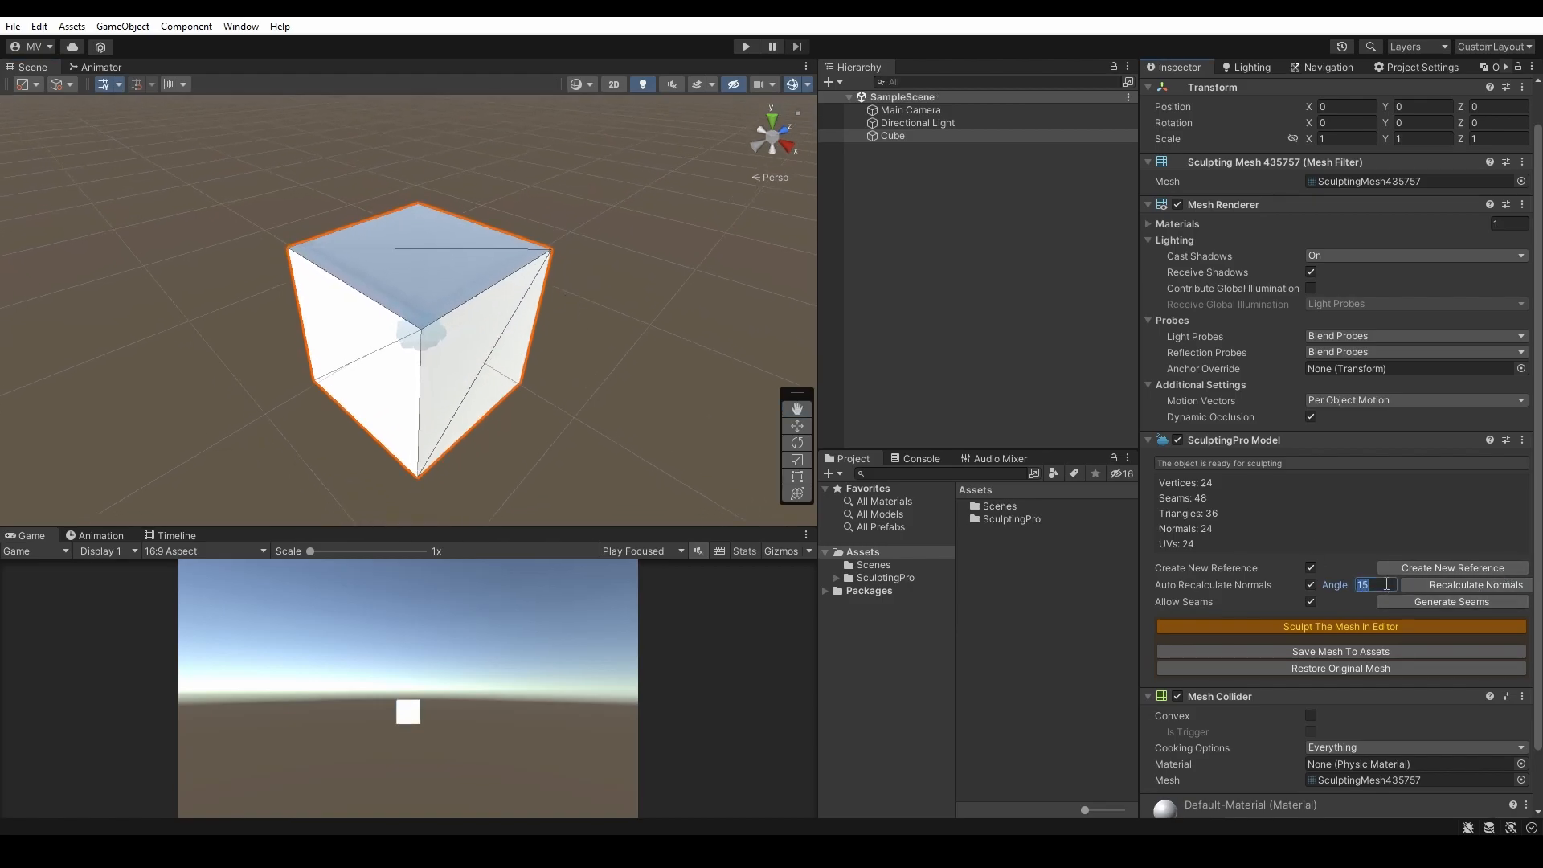
type("90")
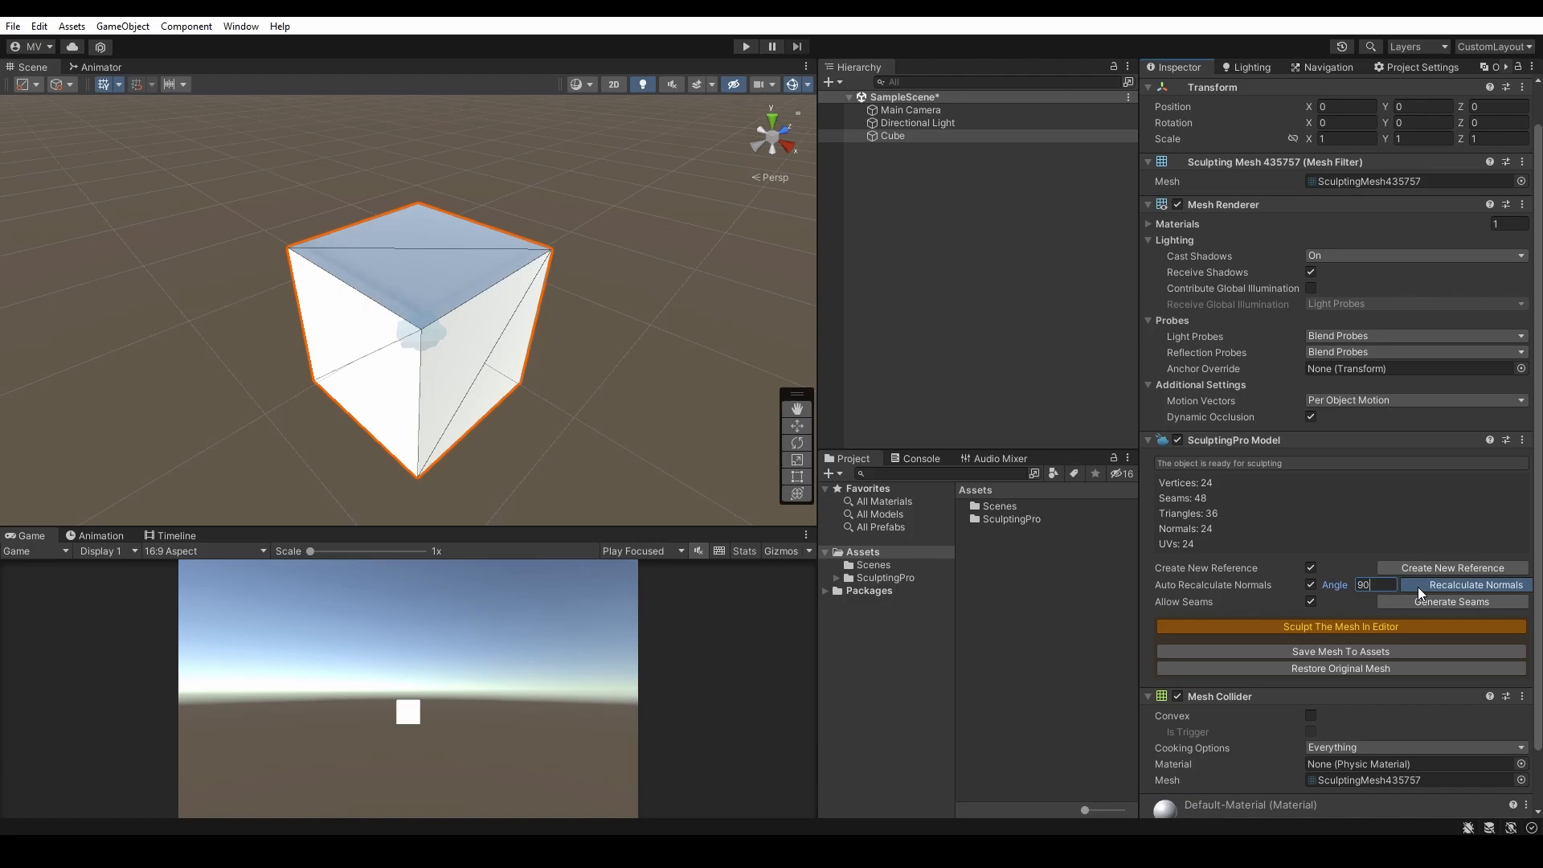
left_click(1475, 586)
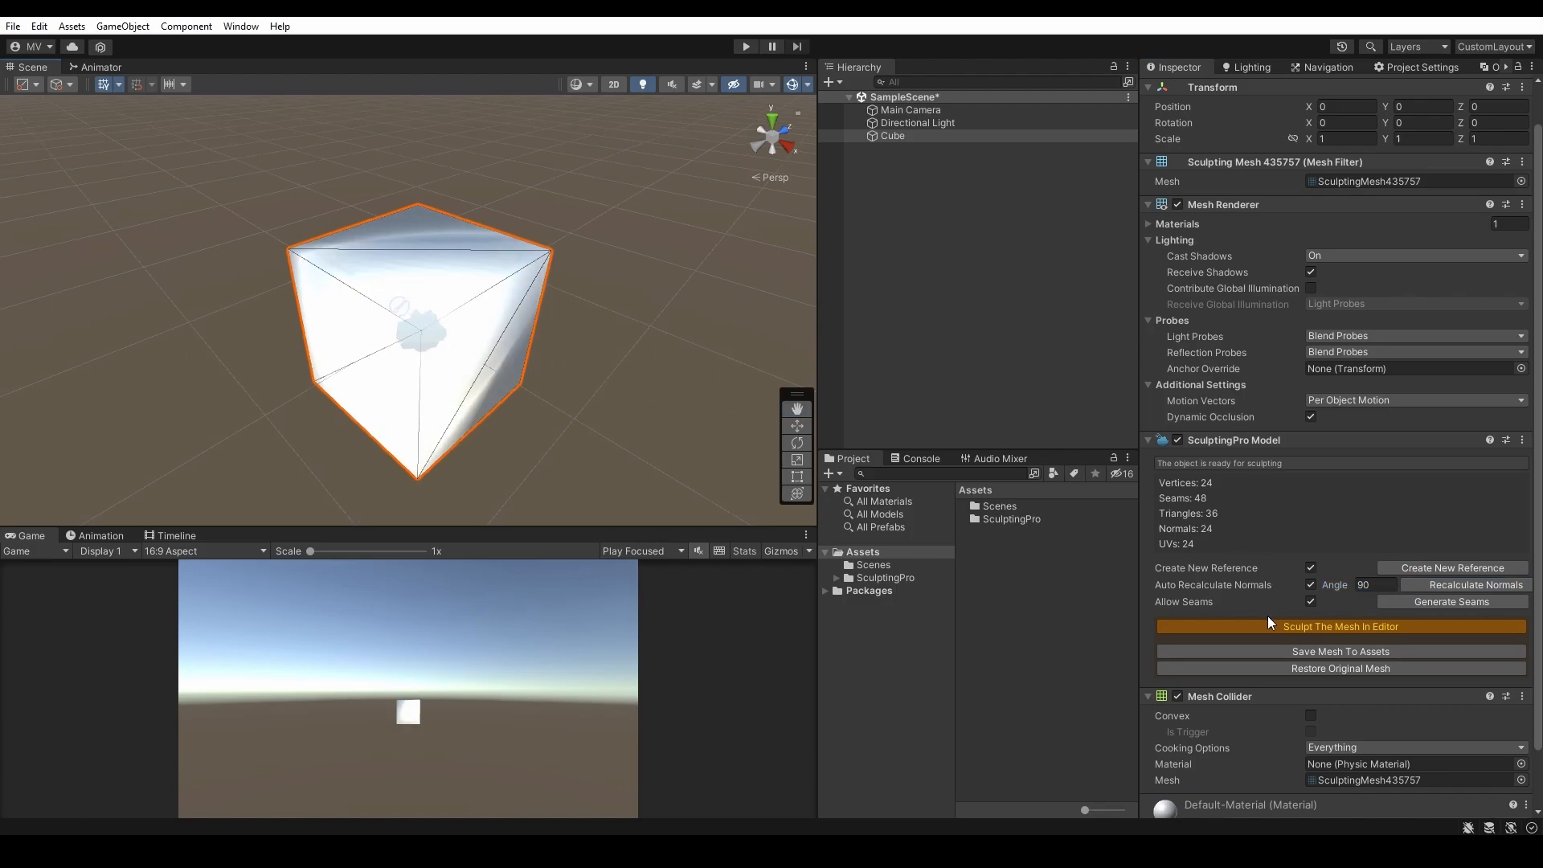
- Start editor sculpting, subdivide the cube twice into a dense mesh and smooth its edges
left_click(1341, 626)
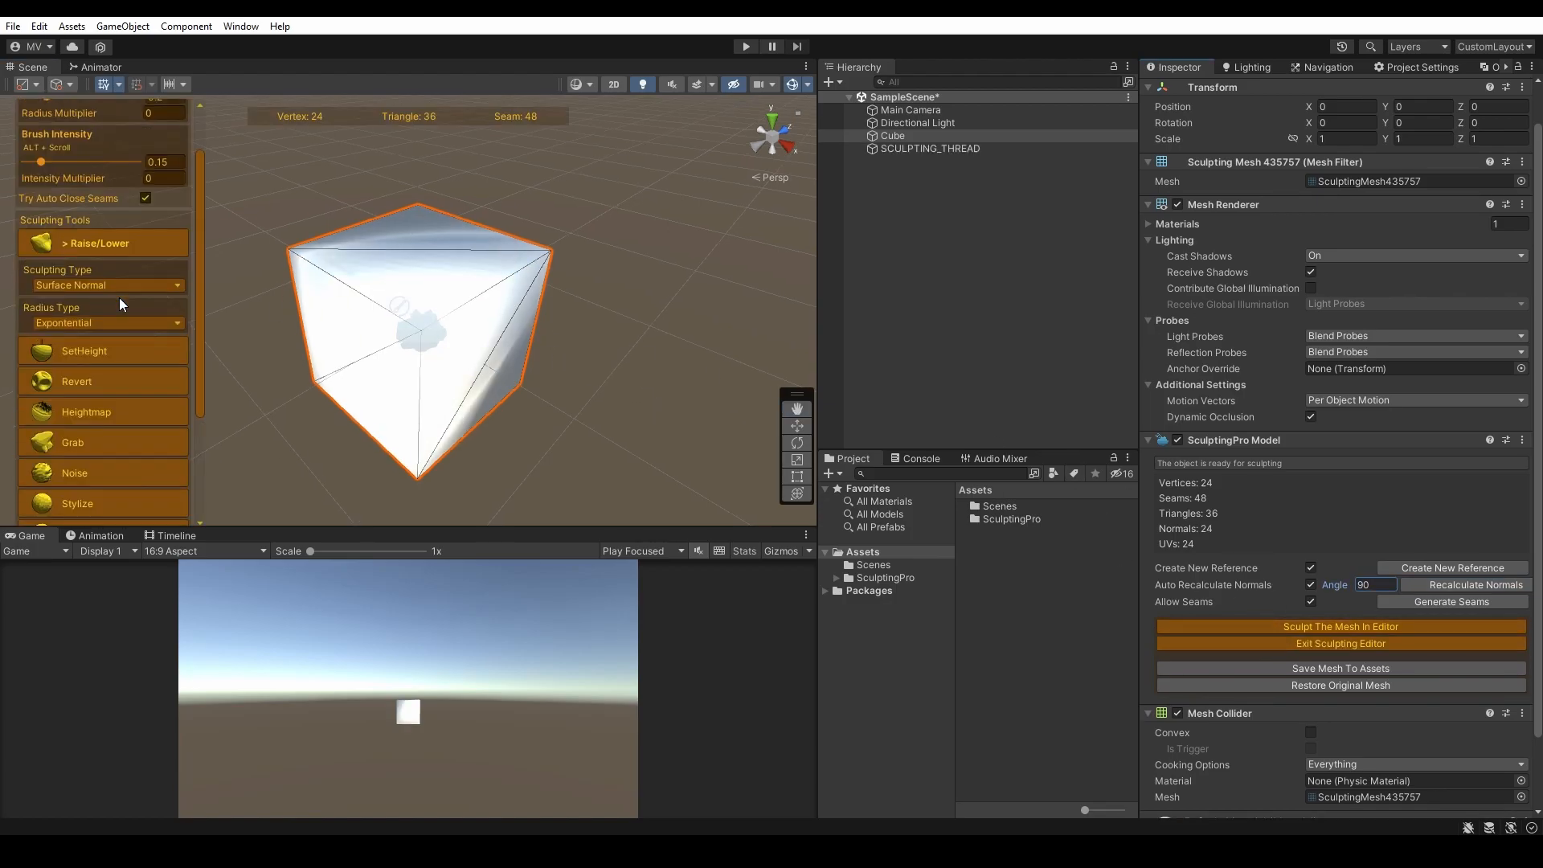
scroll("down", 3)
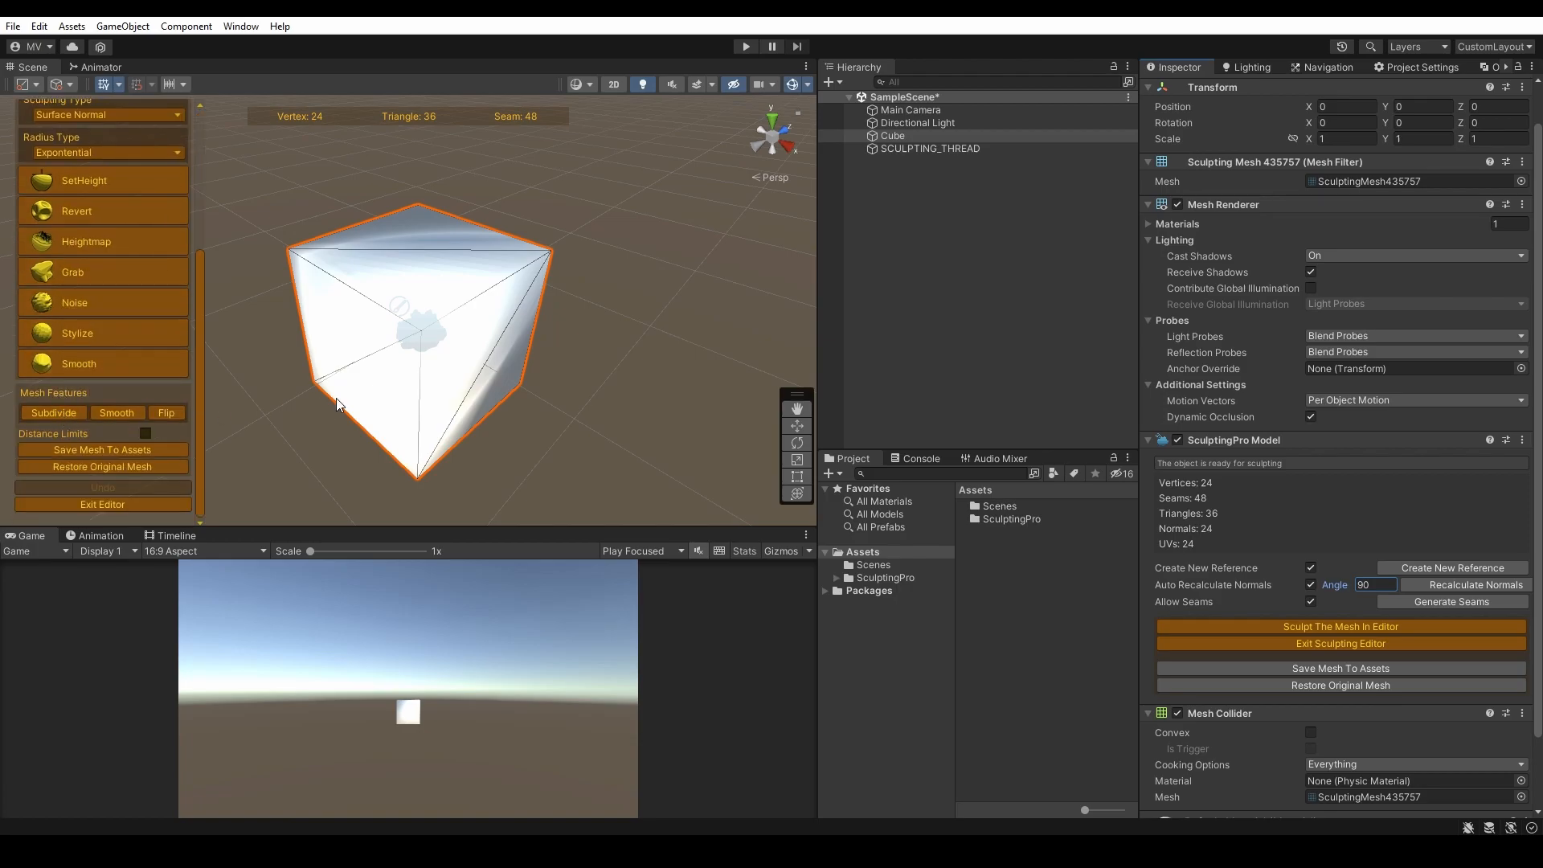
left_click(53, 413)
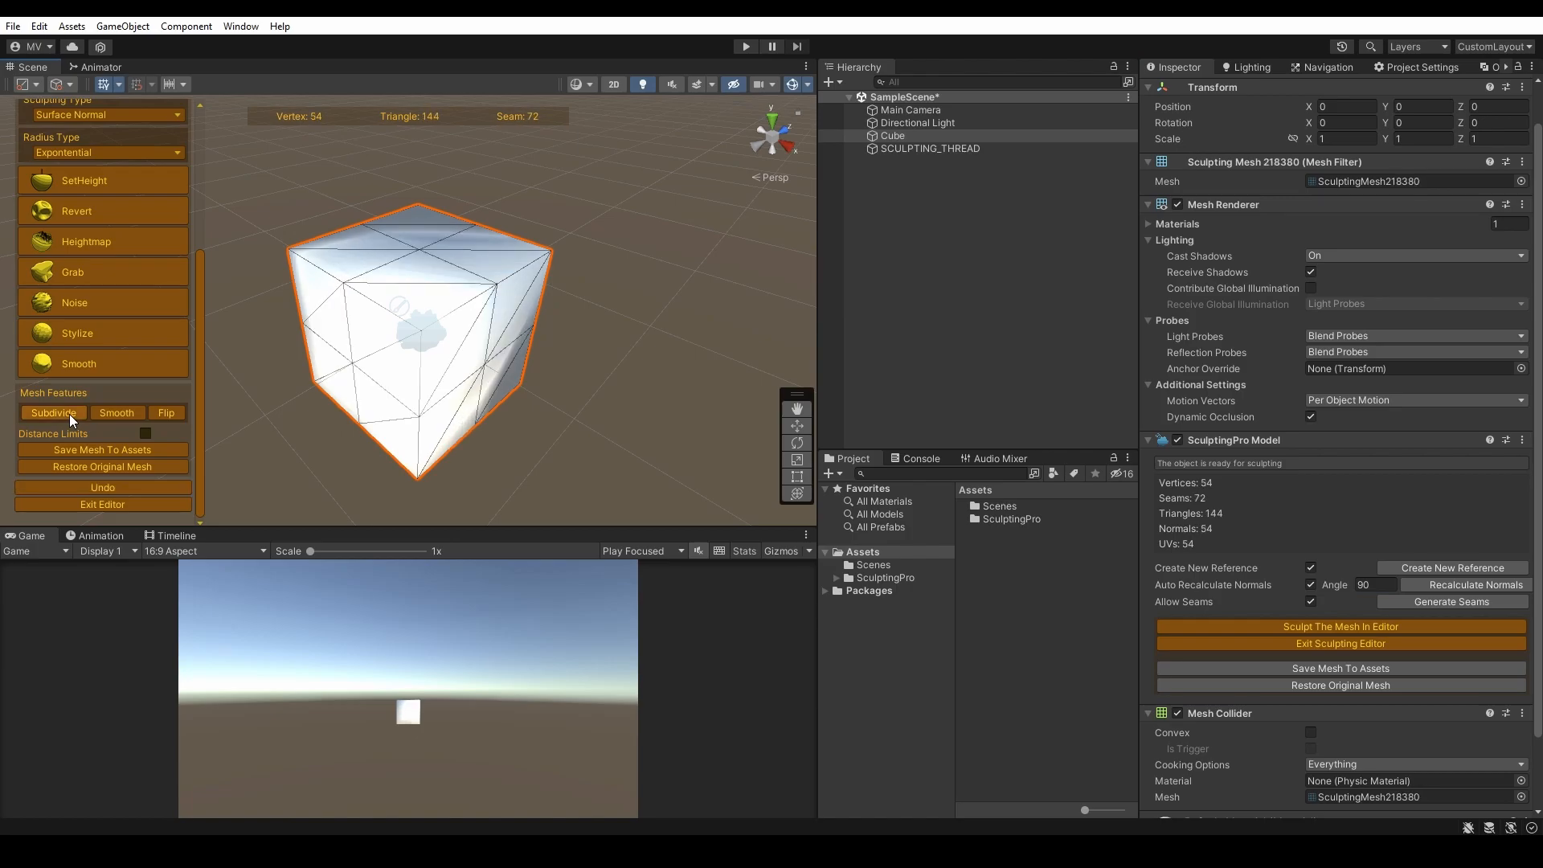
left_click(53, 412)
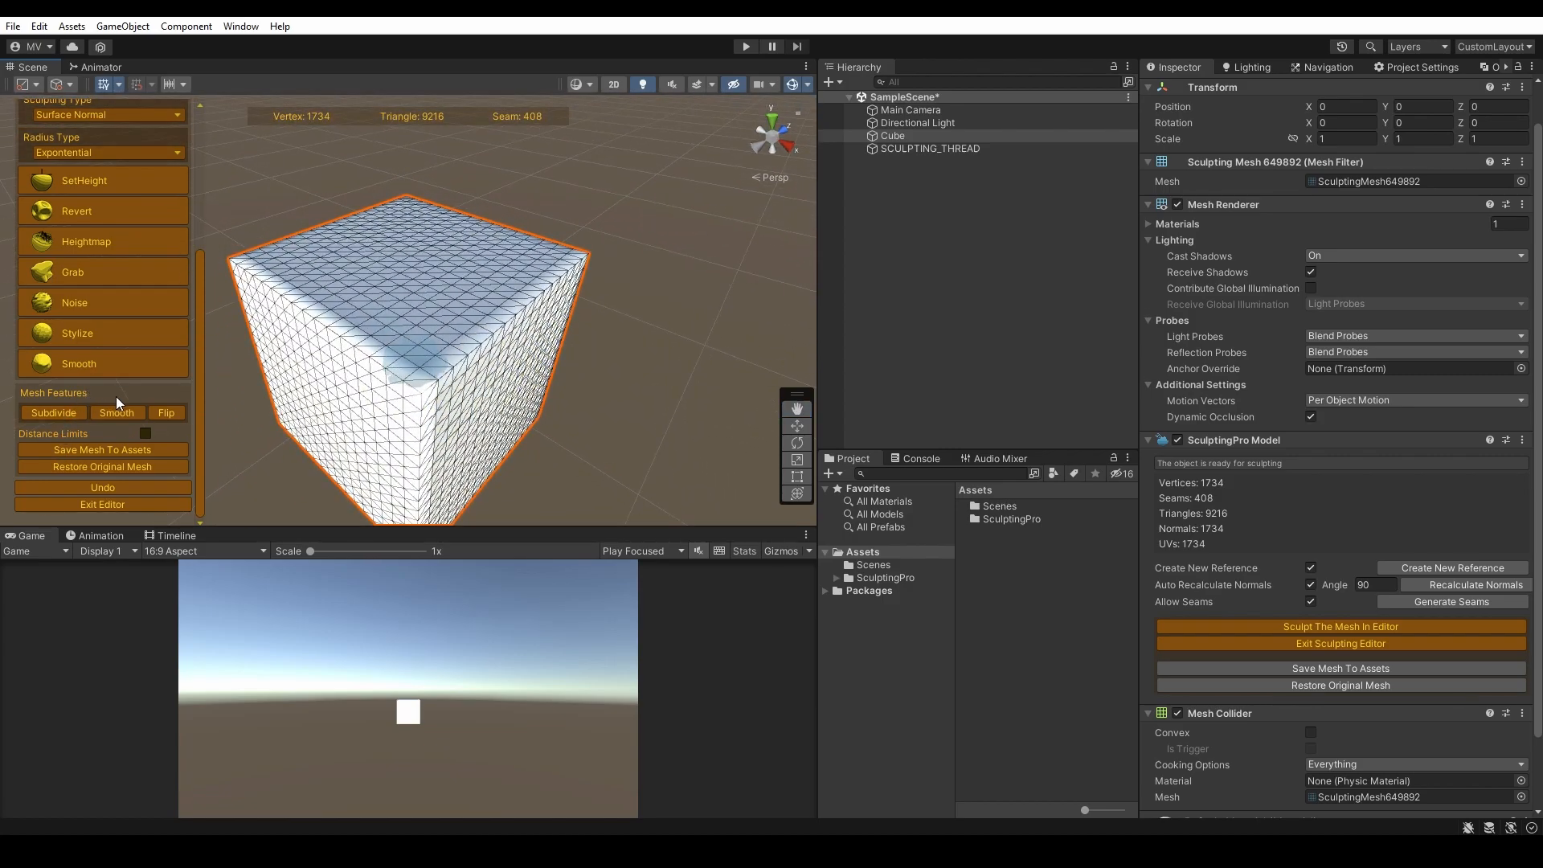
left_click(117, 411)
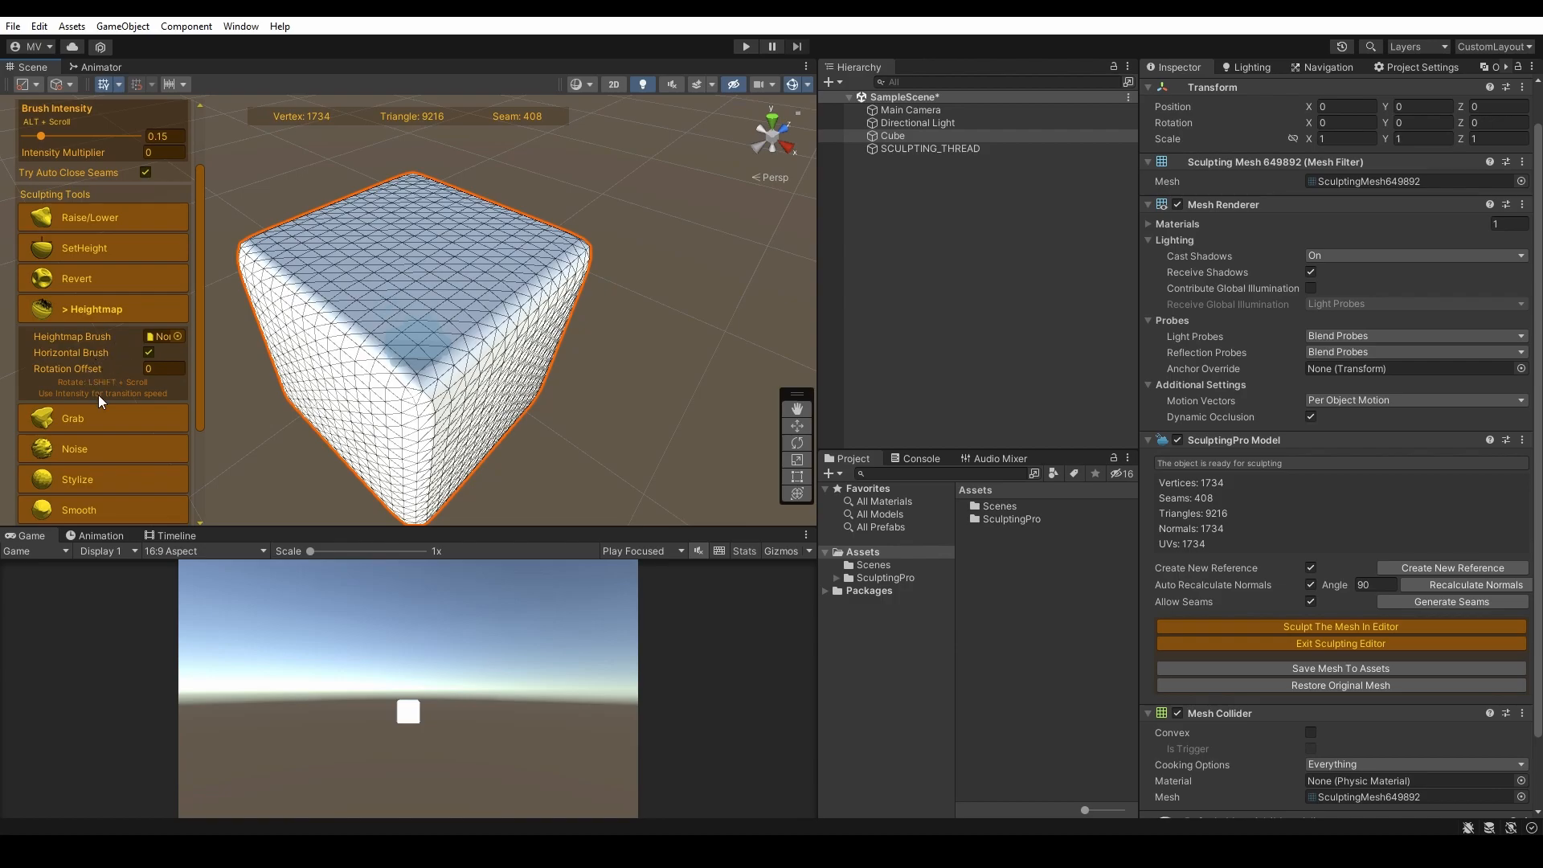
mouse_move(836, 583)
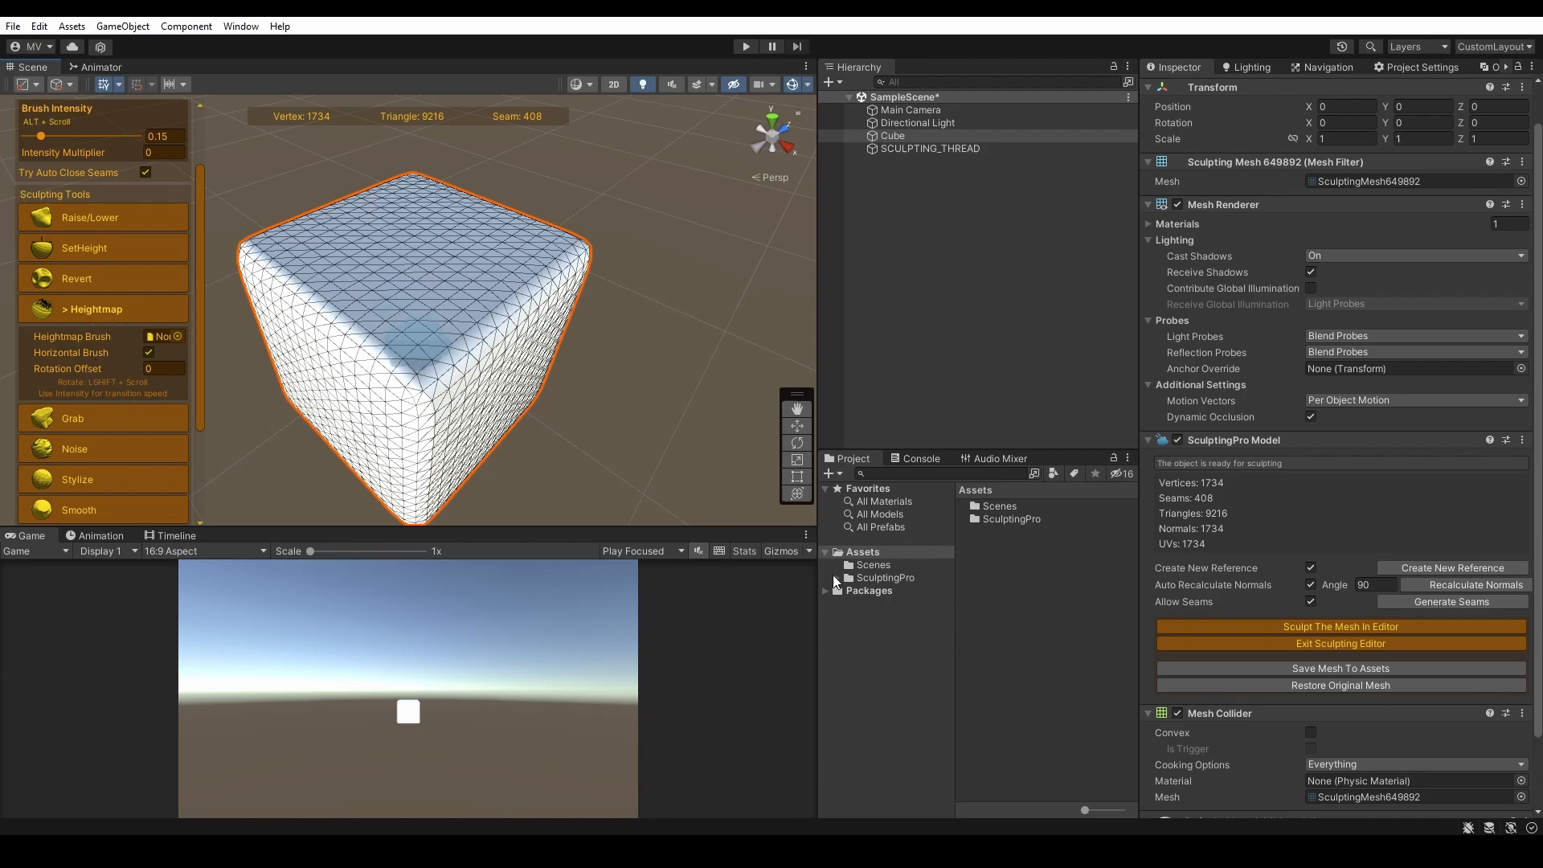
- Expand the SculptingPro asset folder and show the HeightmapBrushes folder contents
left_click(838, 577)
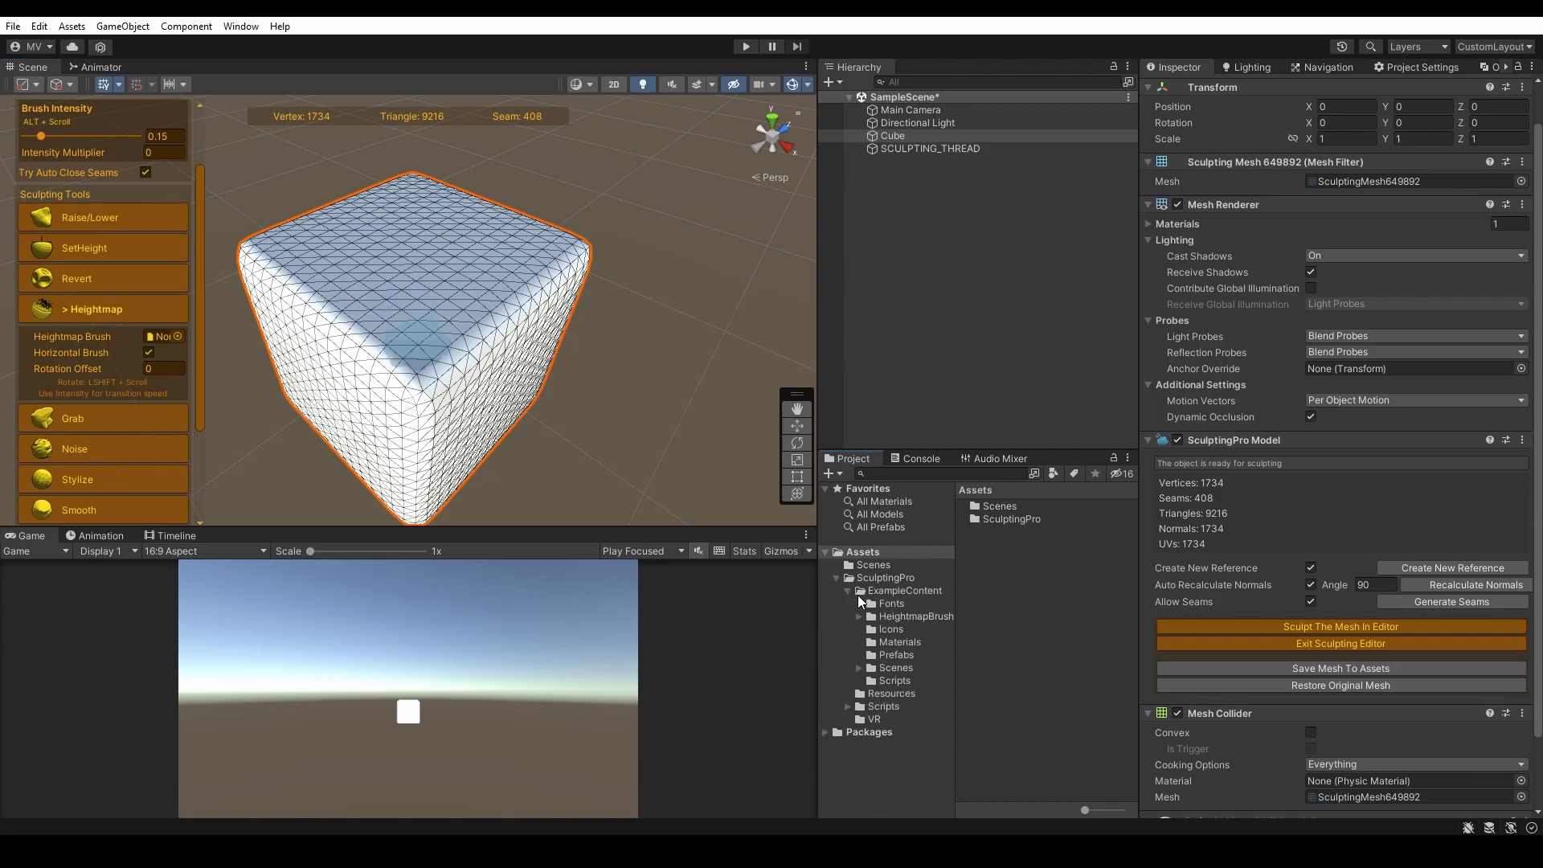
left_click(915, 618)
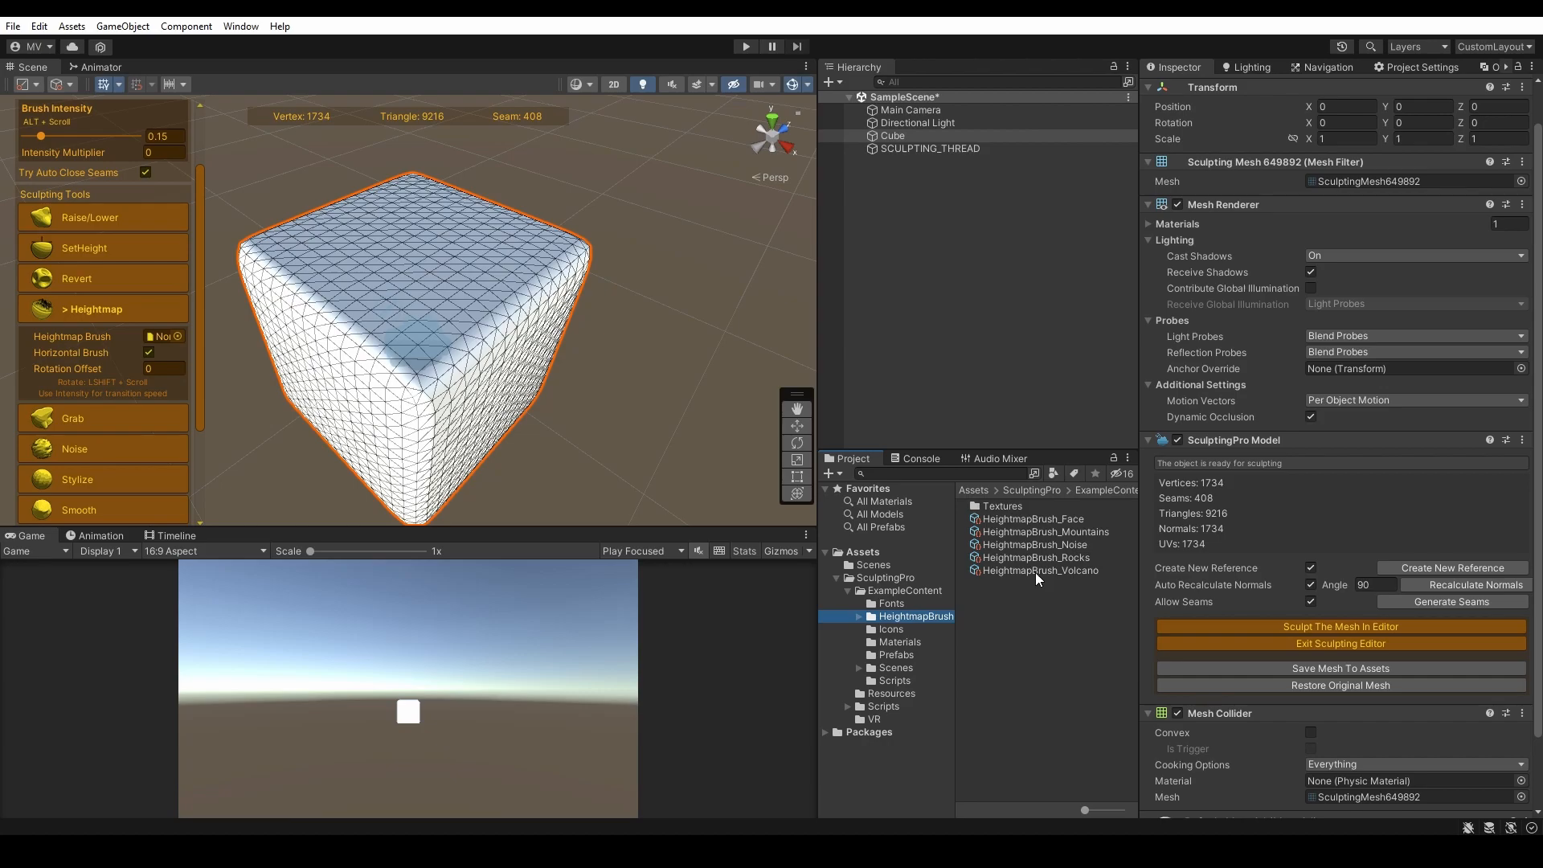
mouse_move(1060, 524)
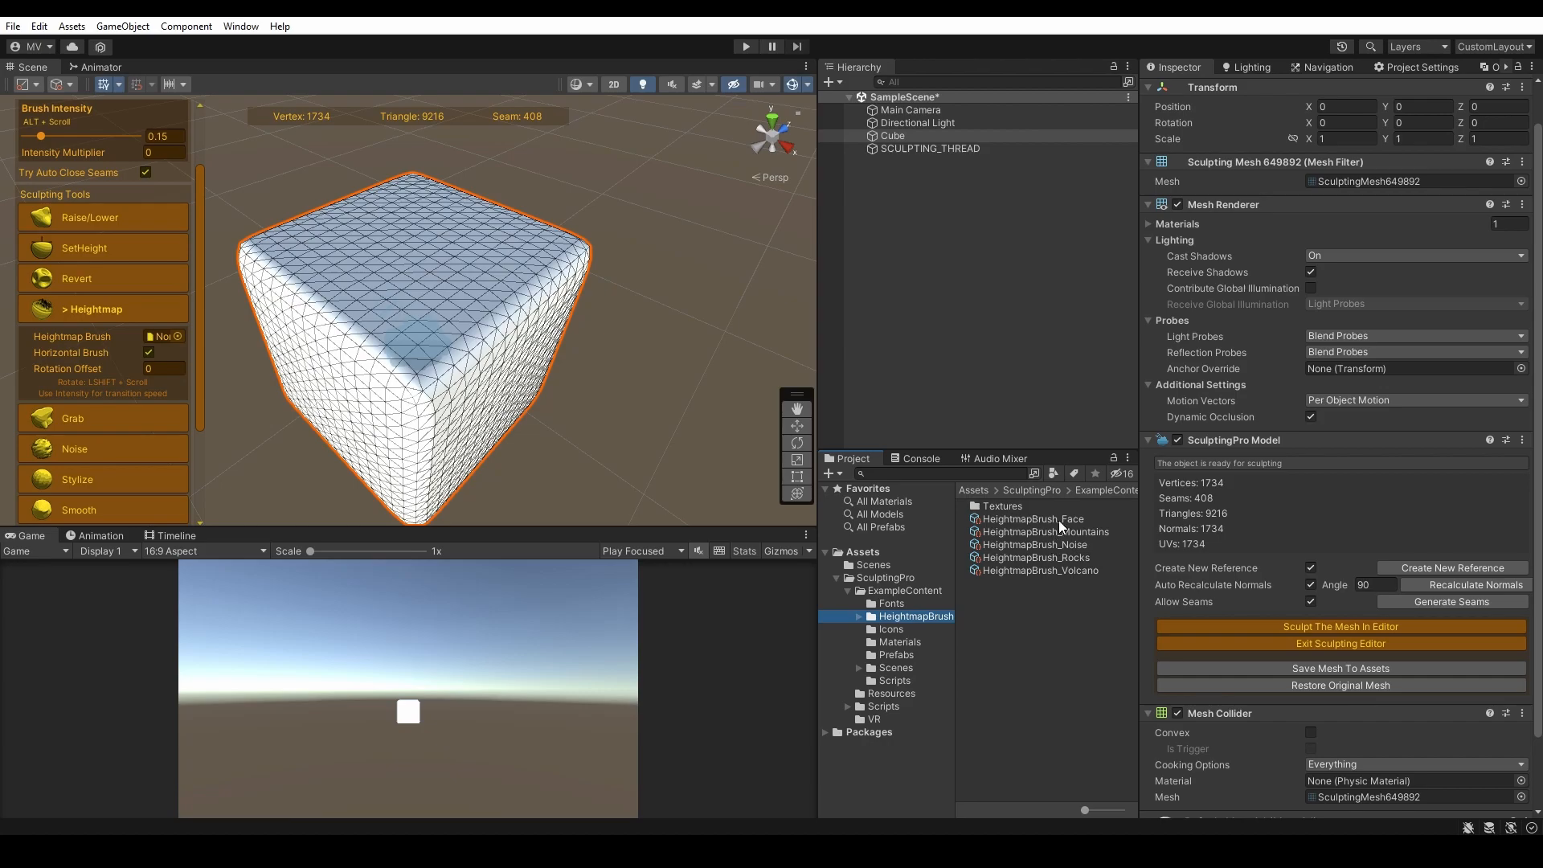
- Inspect the HeightmapBrush_Volcano asset and check its Heightmap Texture in the picker
left_click(1038, 569)
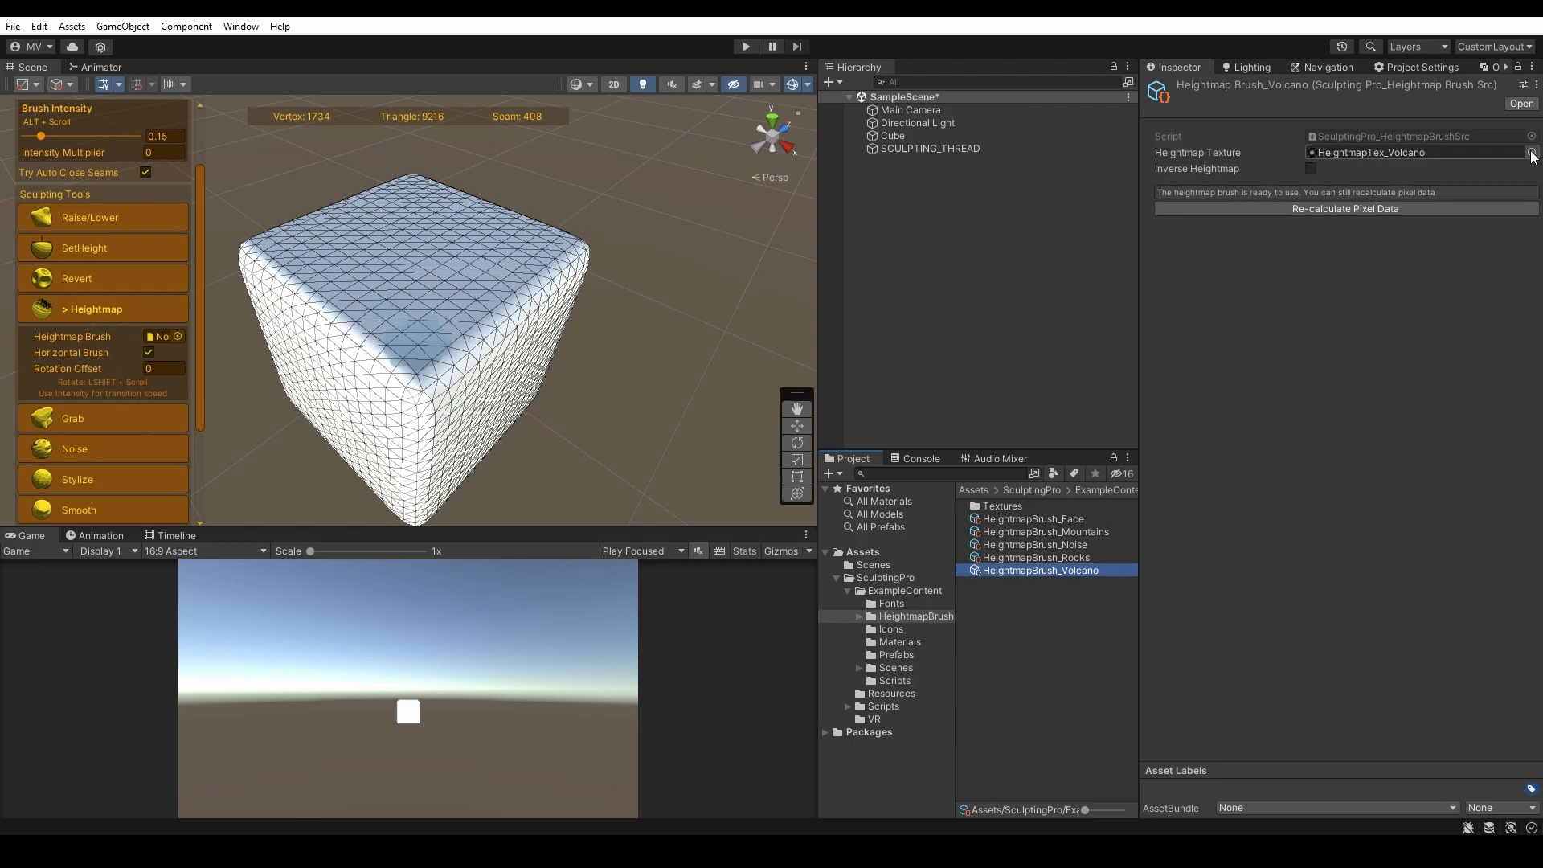
left_click(1533, 151)
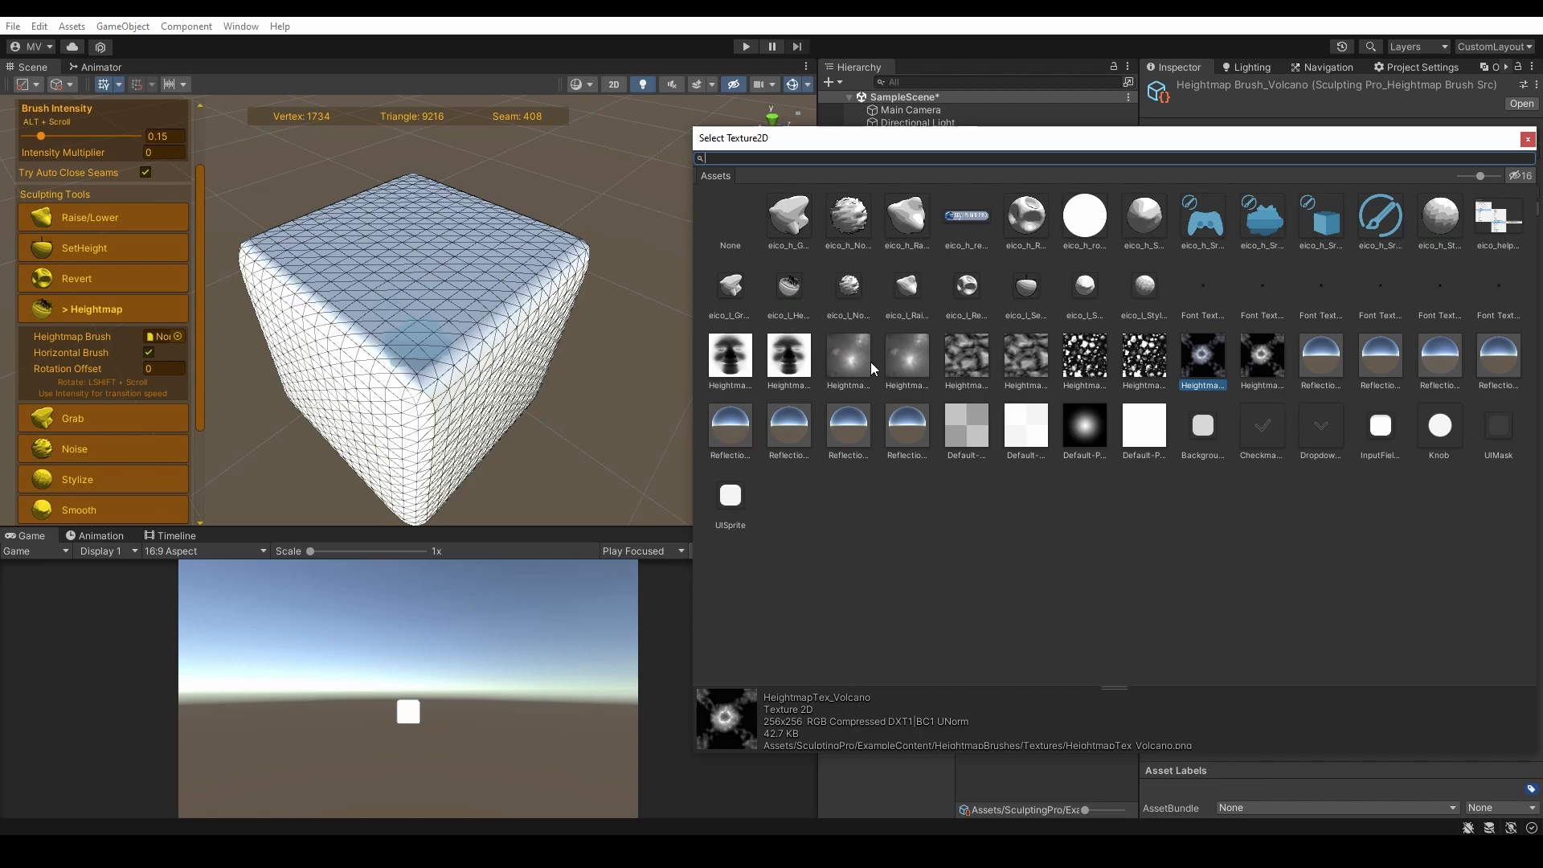
mouse_move(1222, 376)
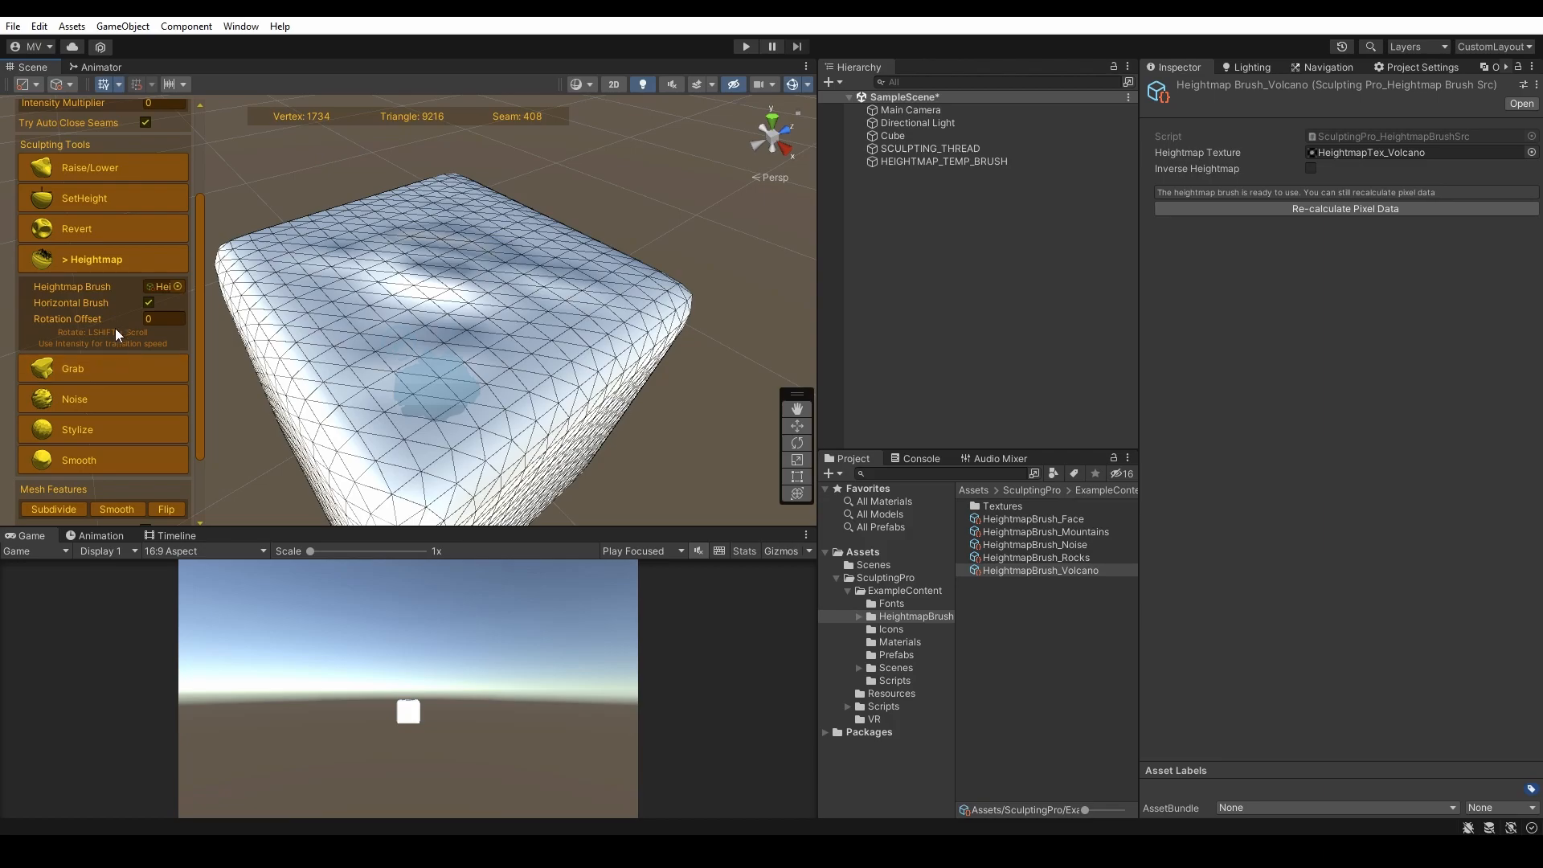
- Subdivide the sculpted cube's mesh under Mesh Features for a denser triangle grid
scroll("down", 3)
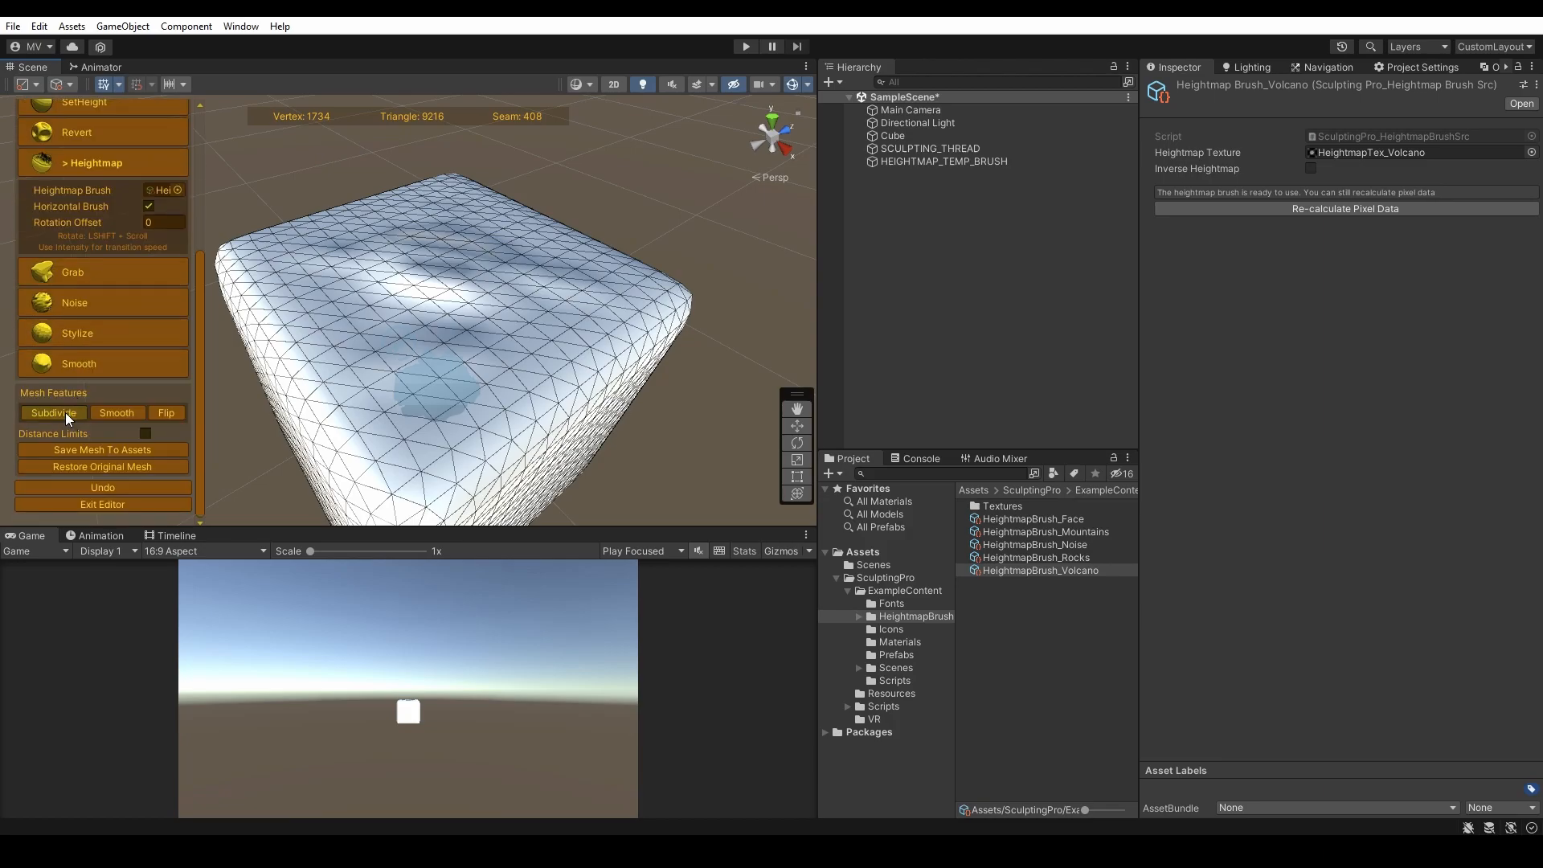
left_click(52, 412)
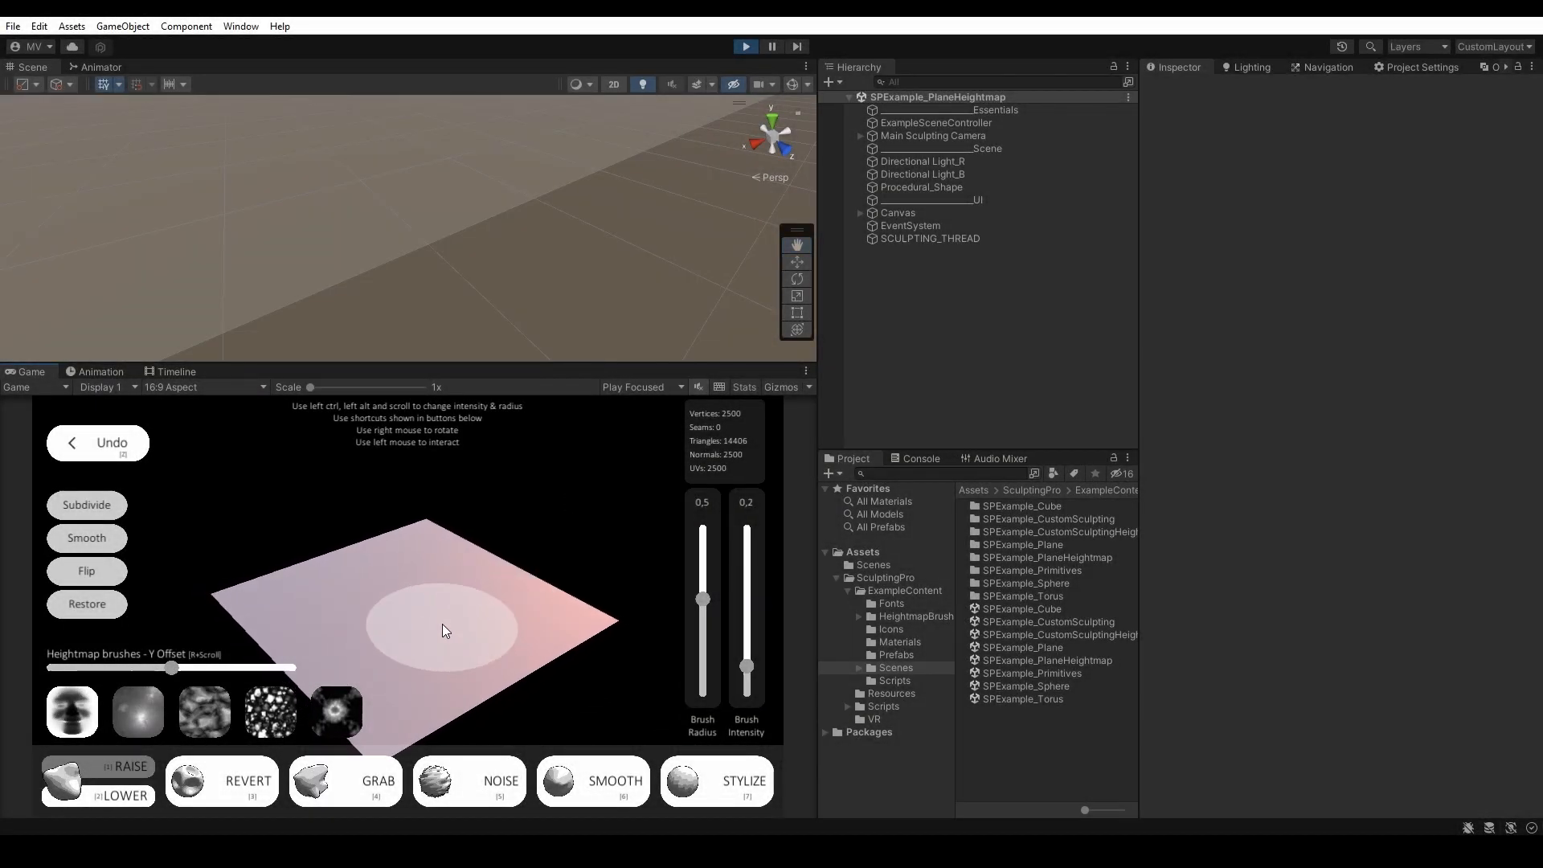
- Select the plane heightmap example scene and stamp a heightmap shape onto its plane
left_click(1048, 659)
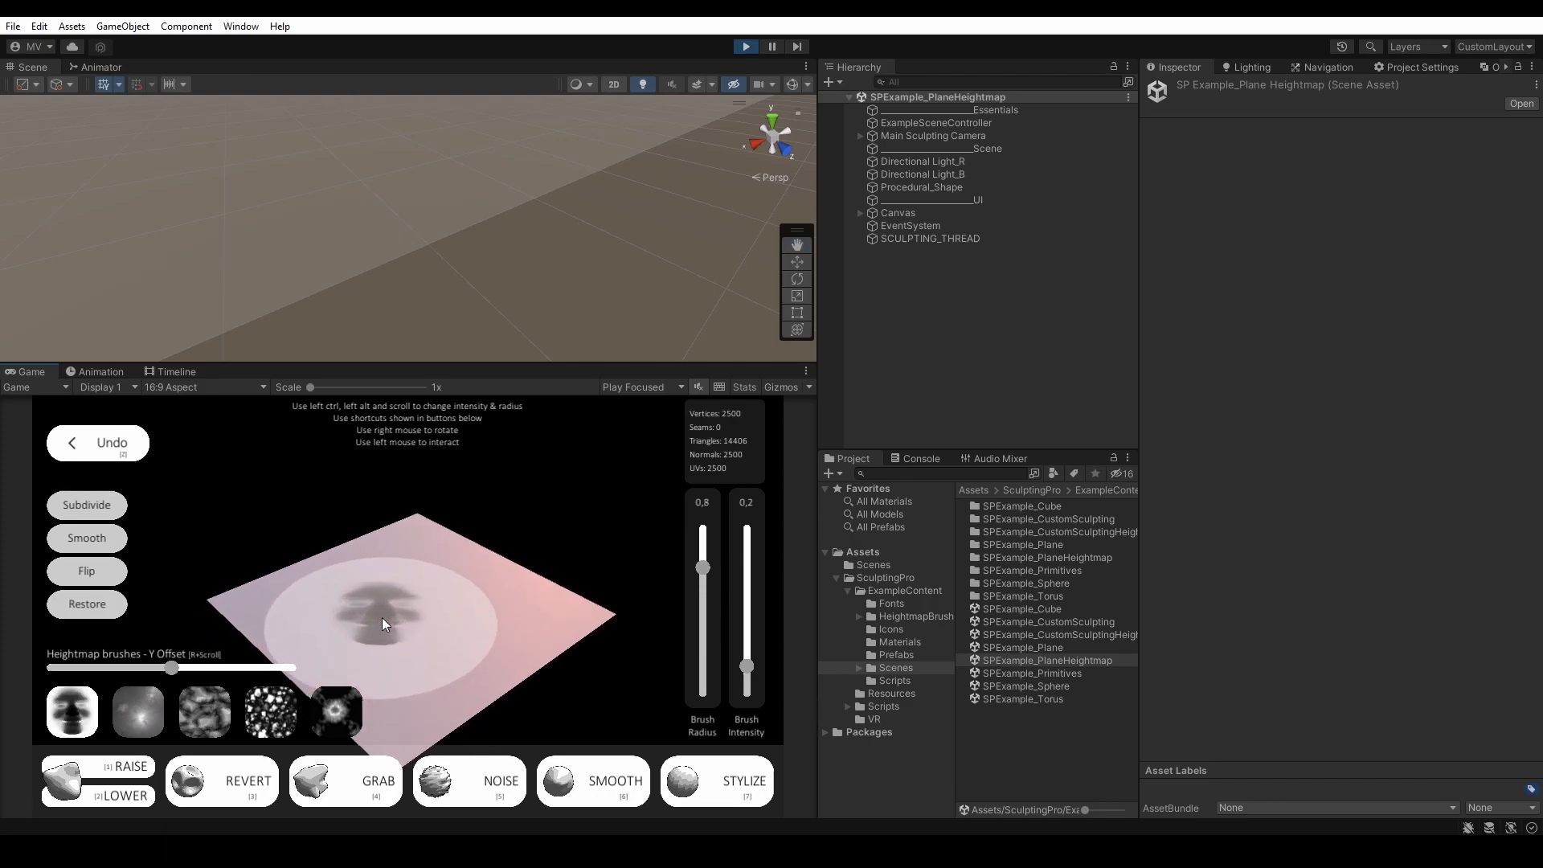
left_click_drag(703, 569, 702, 532)
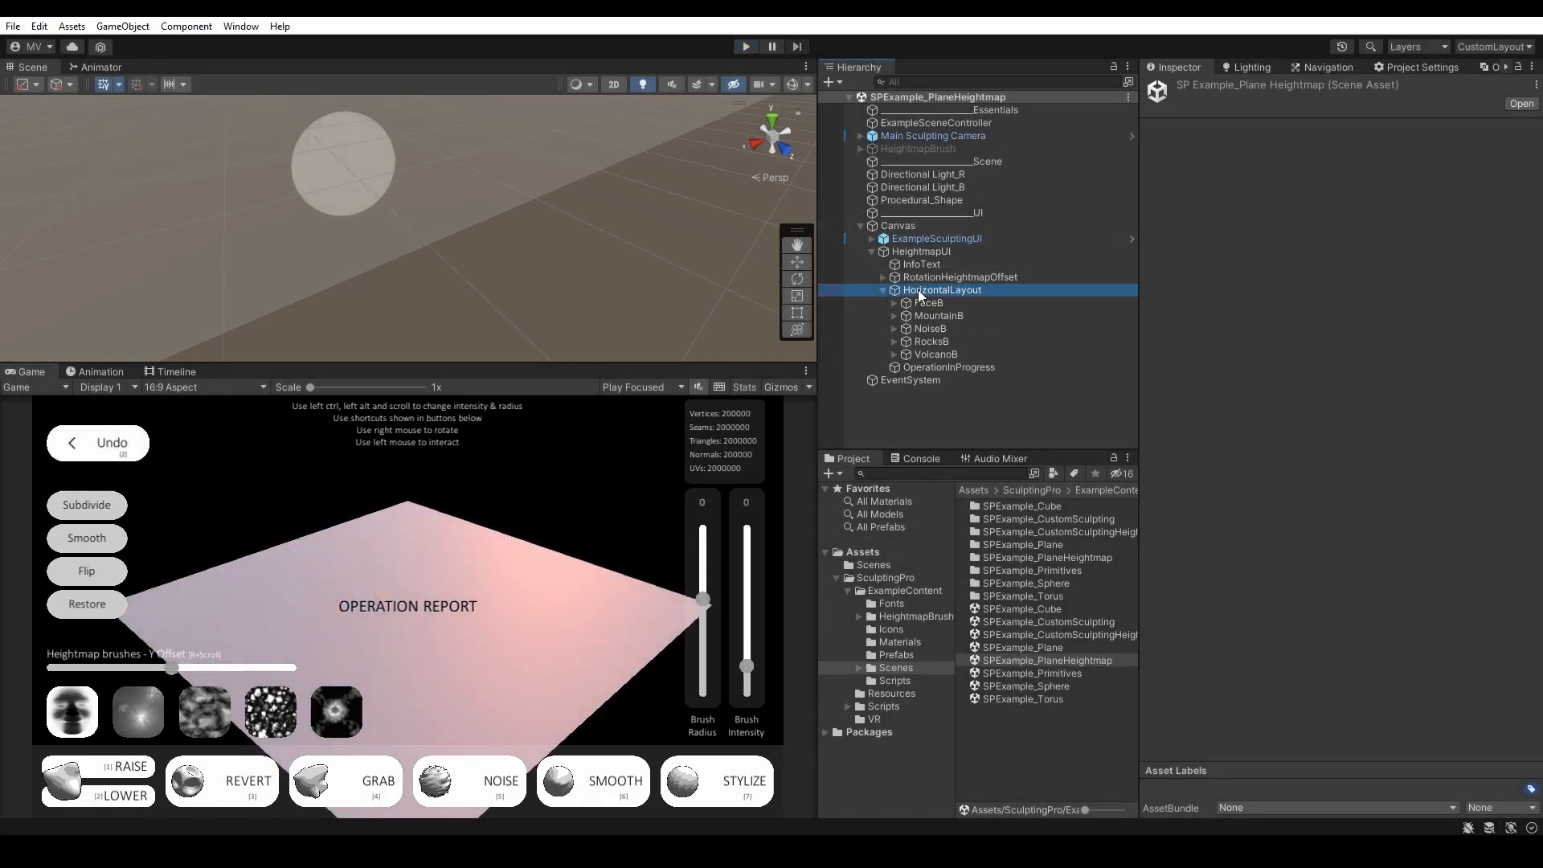
- Select HorizontalLayout, MountainB, then VolcanoB and show the Button's On Click list
left_click(943, 290)
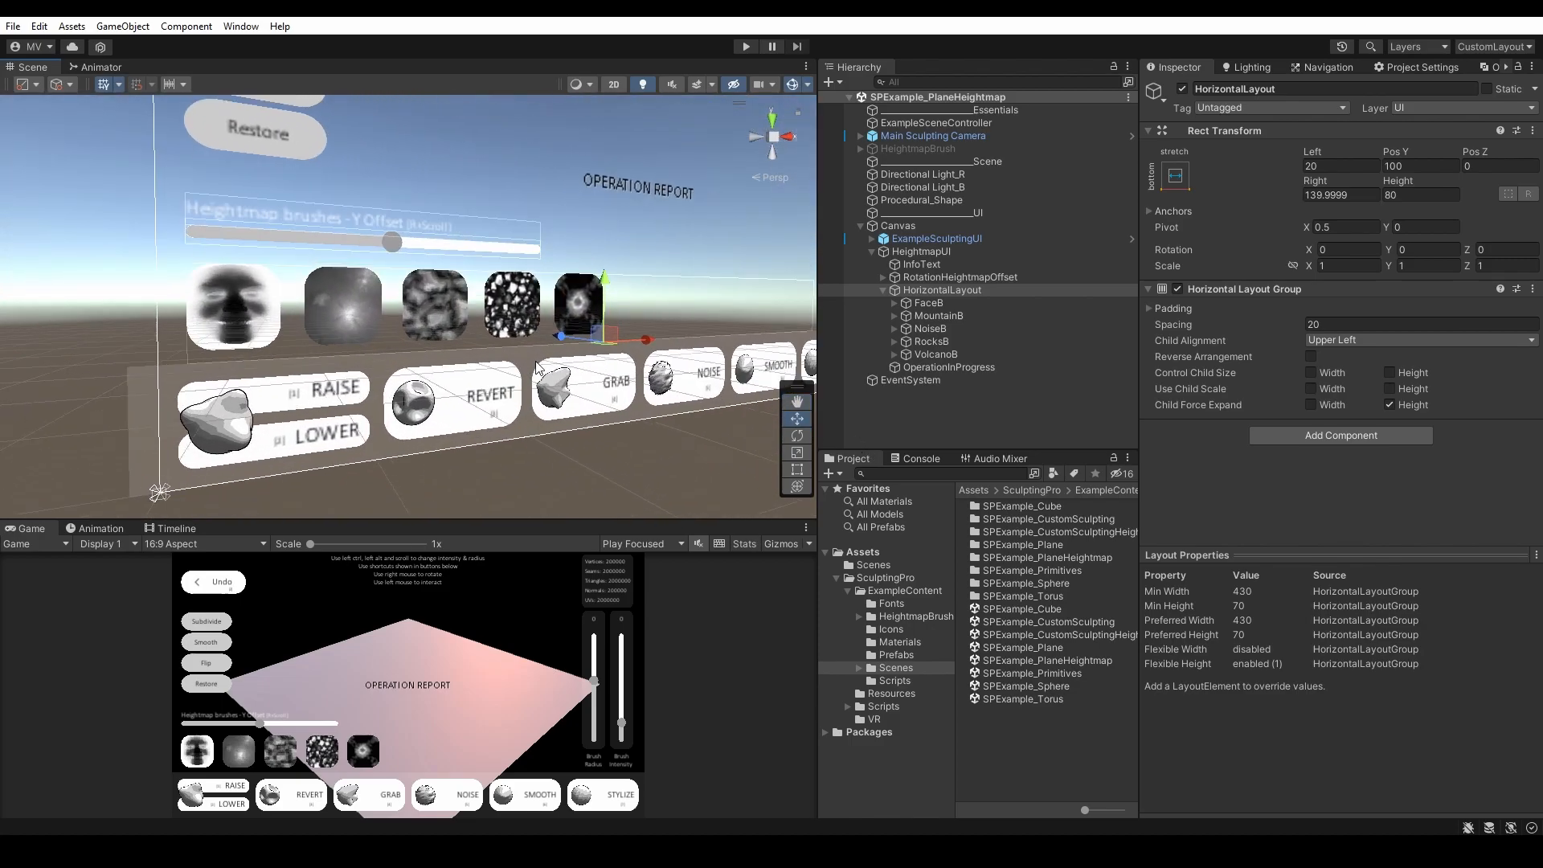
left_click(939, 315)
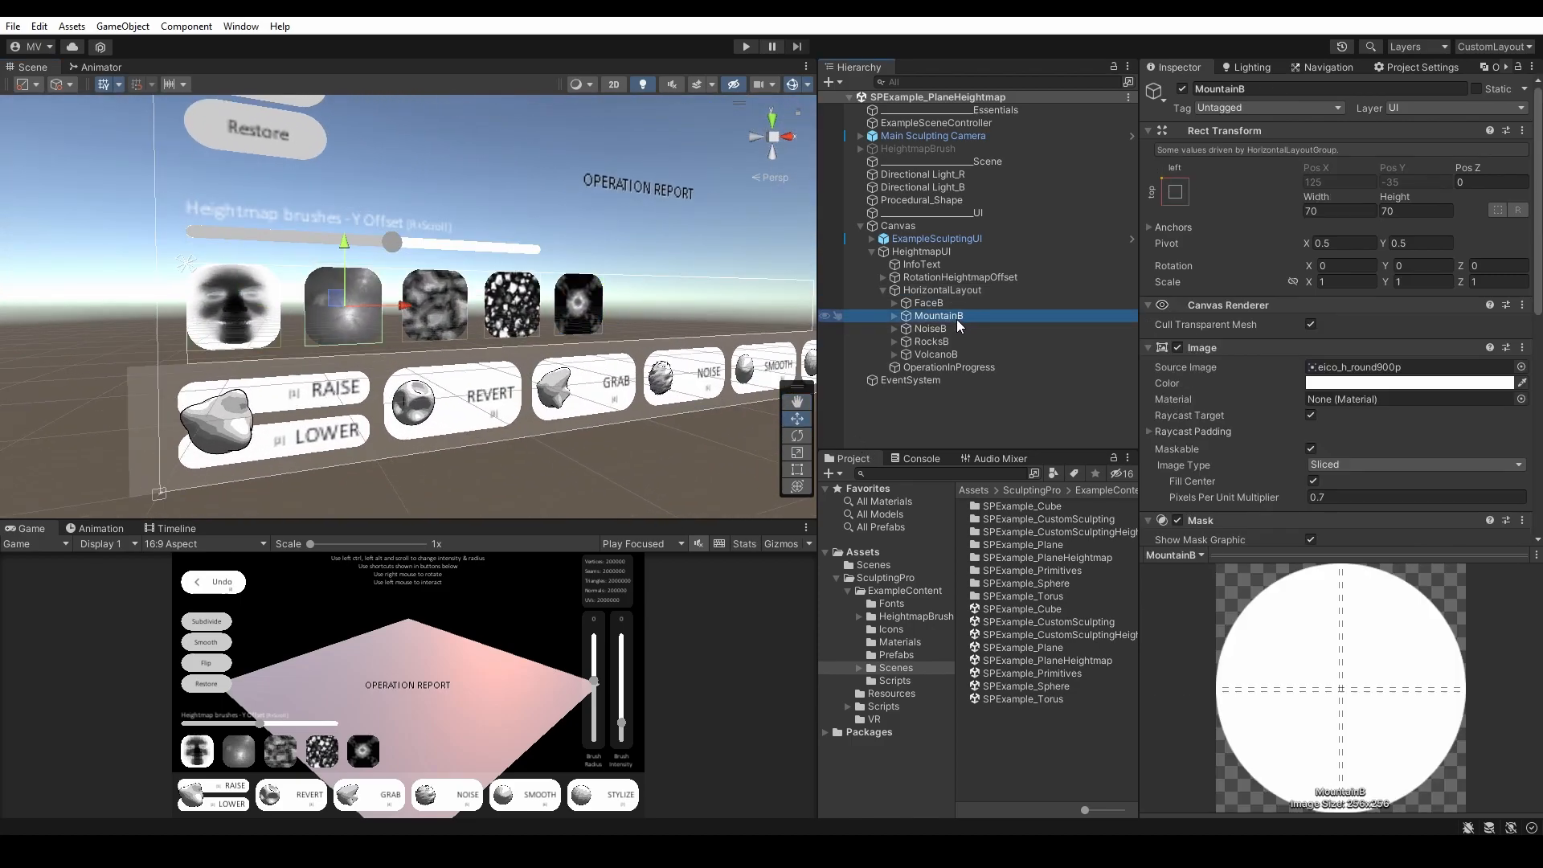
left_click(936, 353)
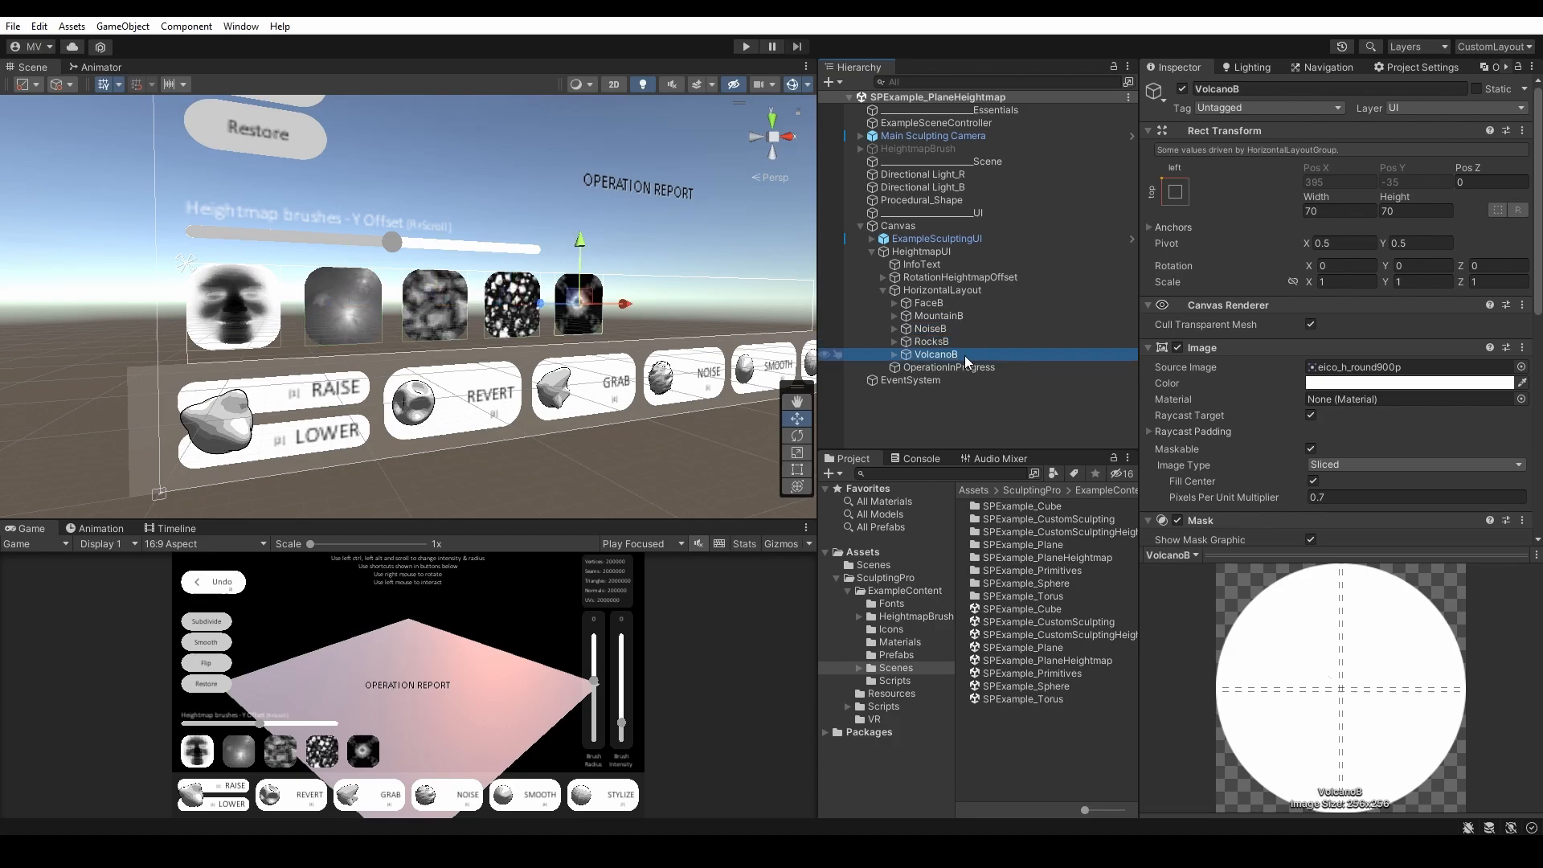
scroll("down", 3)
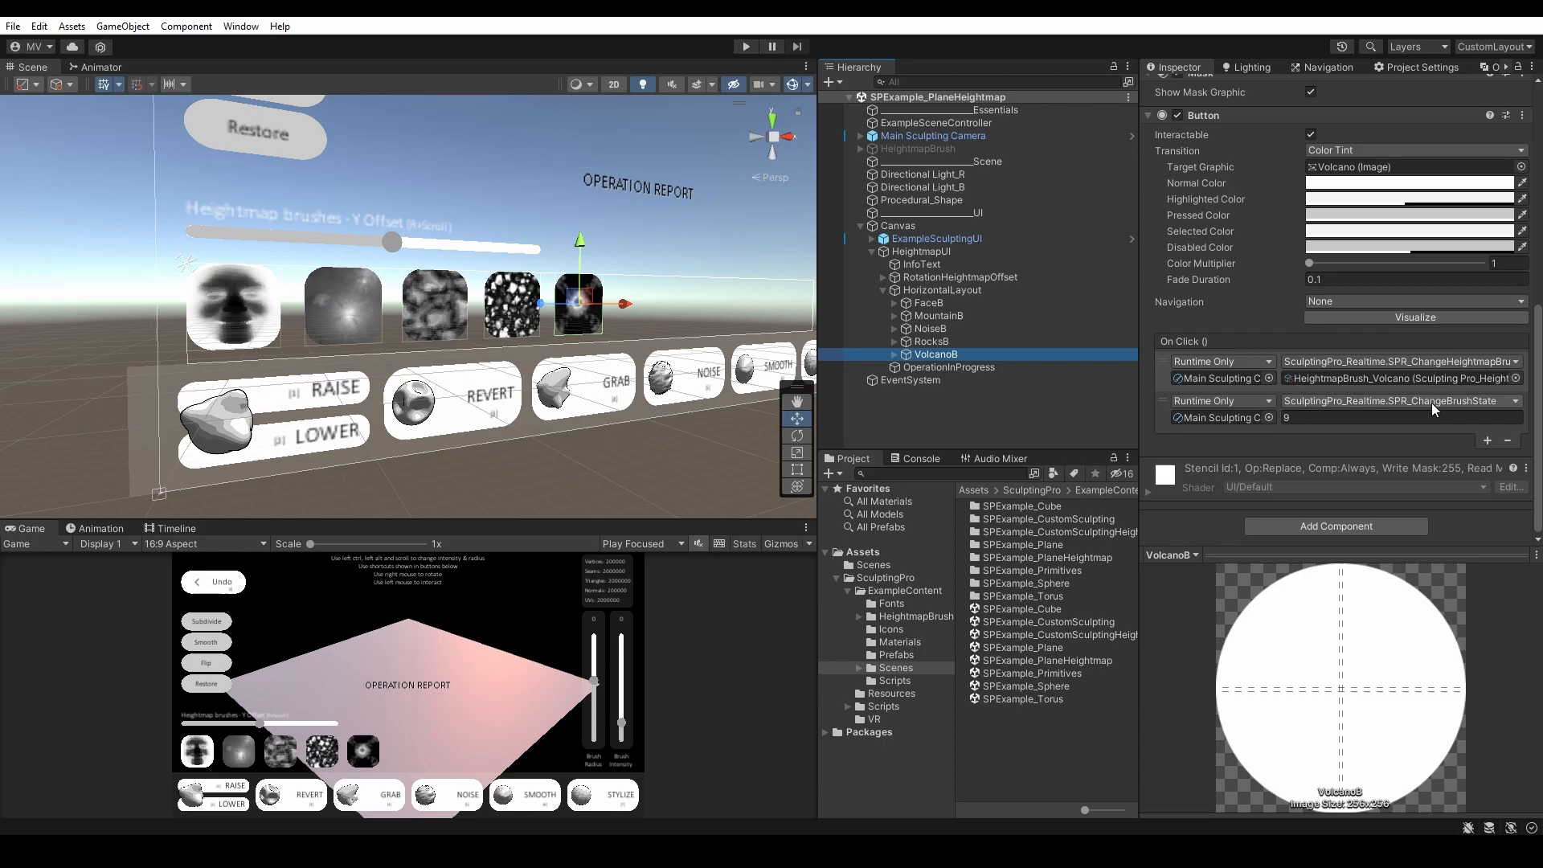
- Review the On Click functions, the sculpting camera's brush state 9, and the referenced HeightmapBrush_Volcano
left_click(1402, 402)
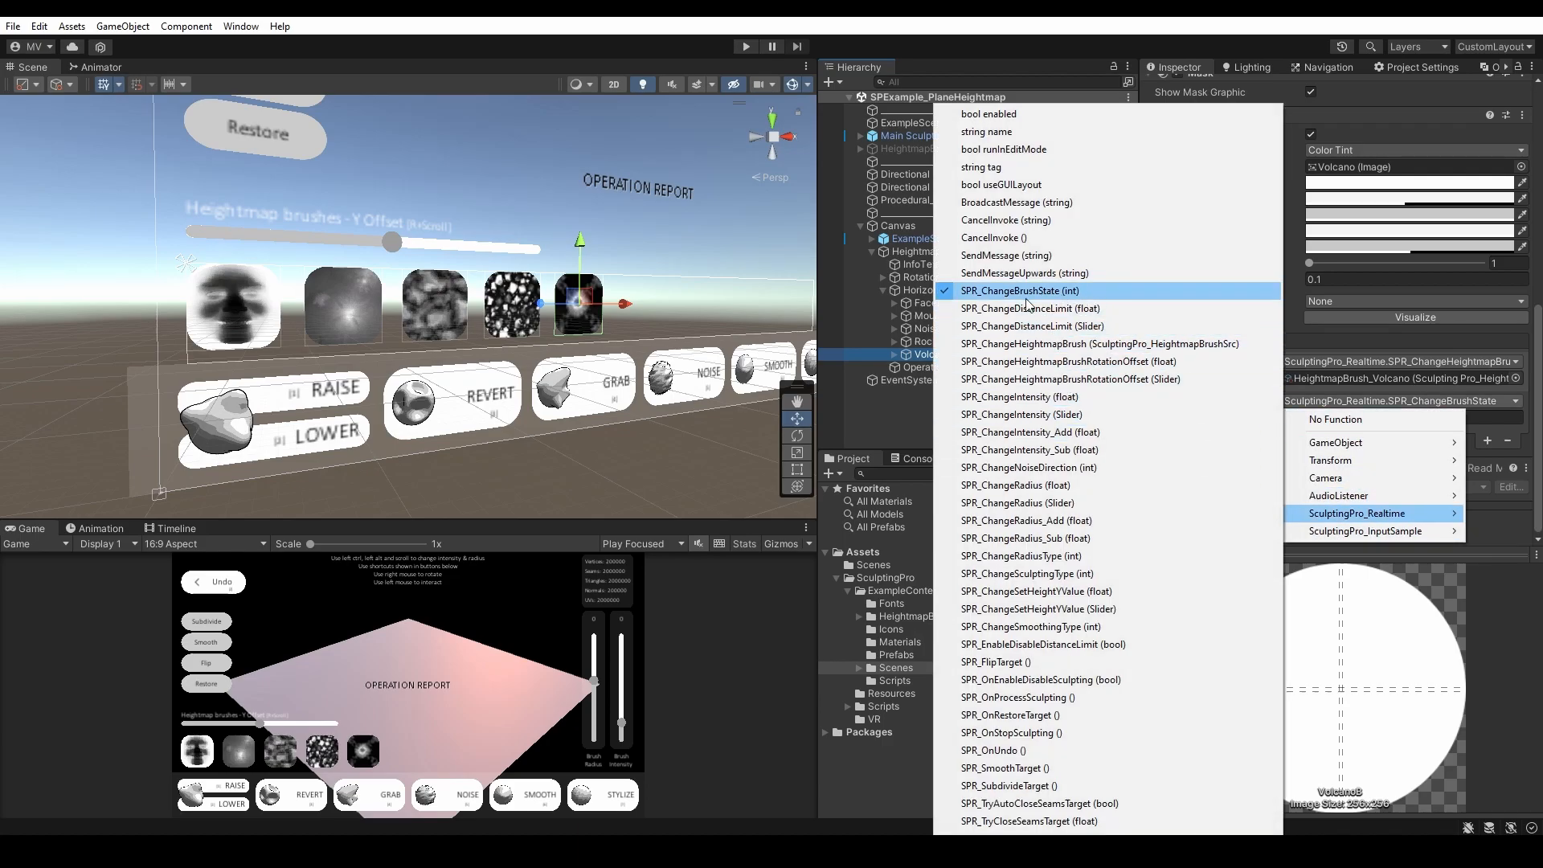
left_click(1019, 289)
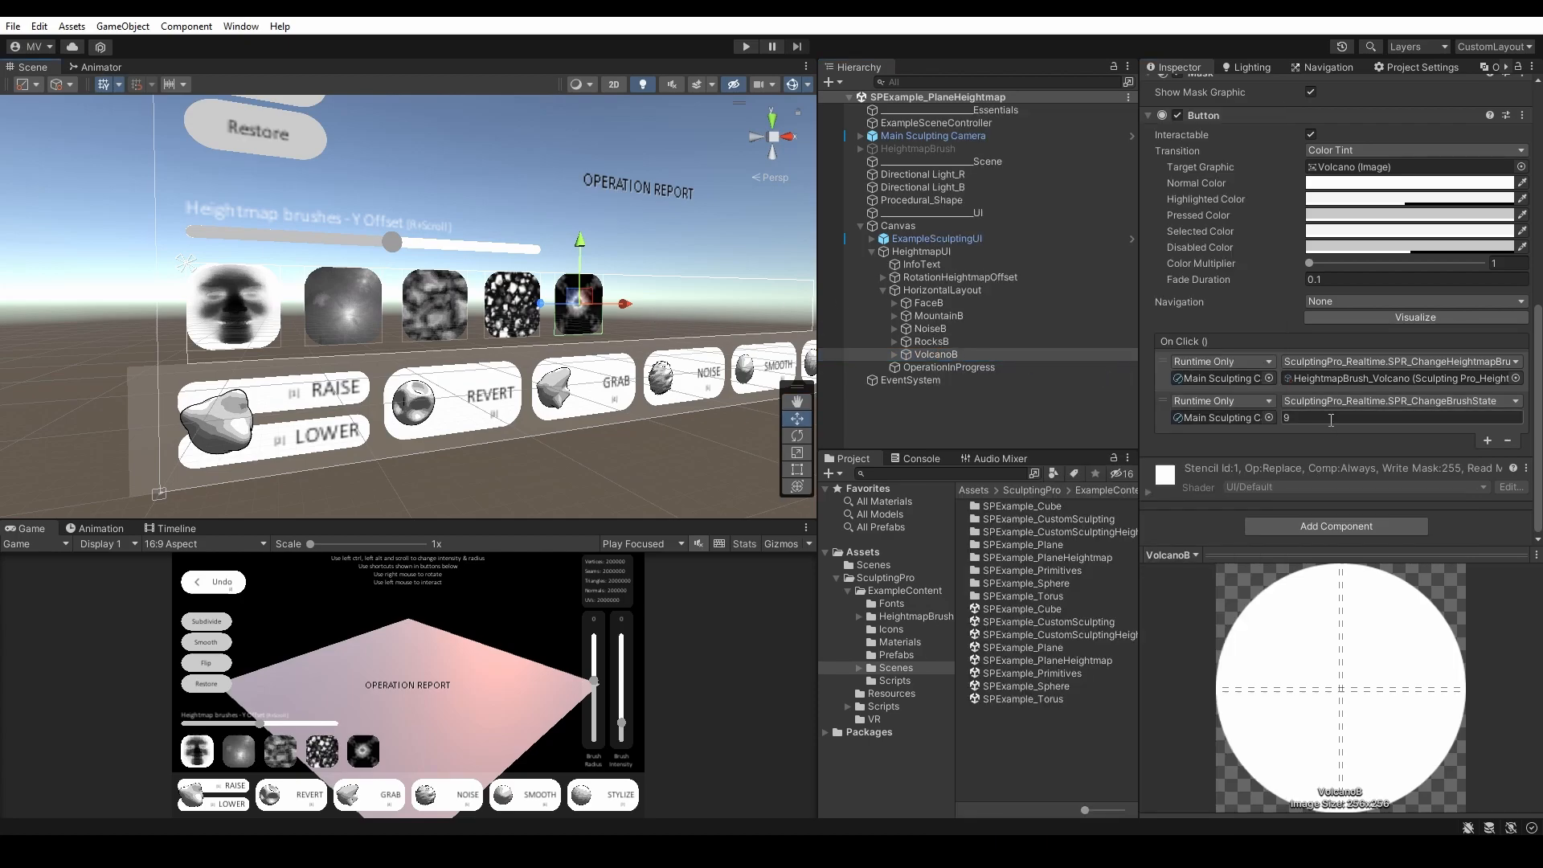
left_click(933, 135)
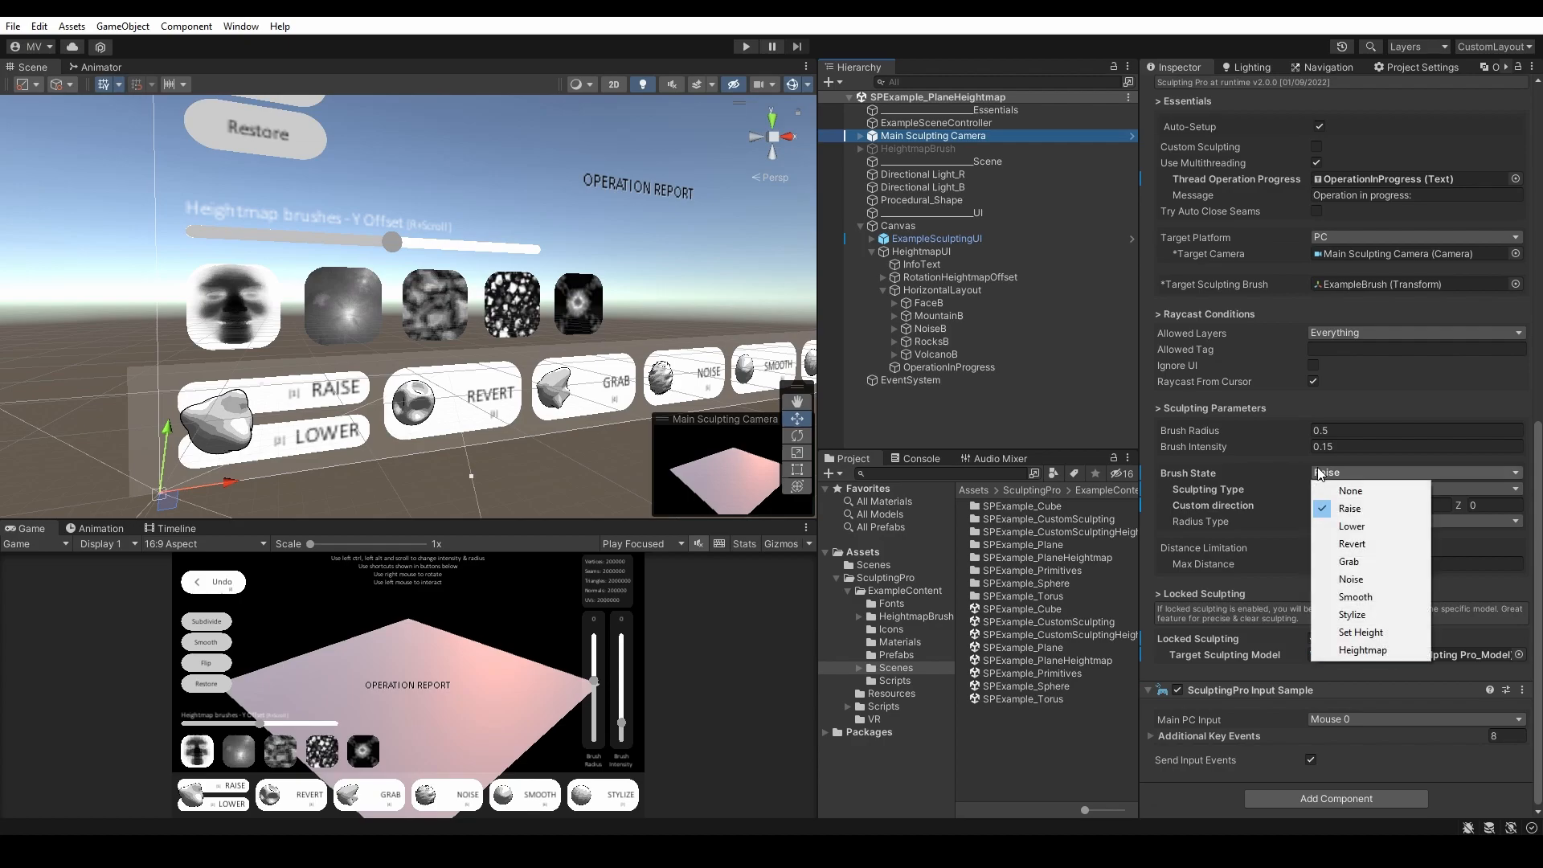
mouse_move(1363, 649)
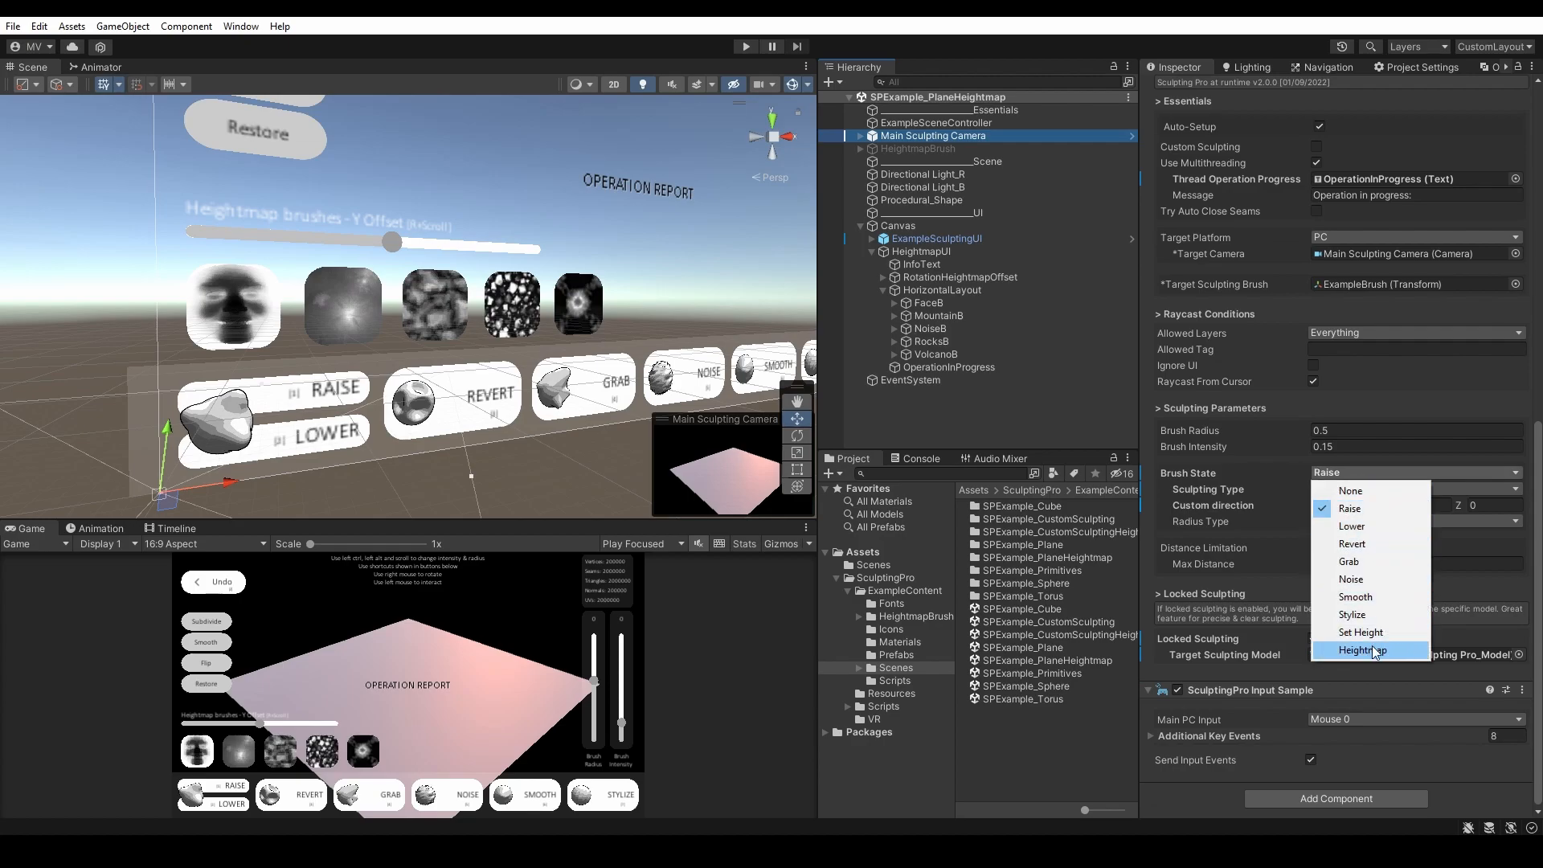
mouse_move(1386, 508)
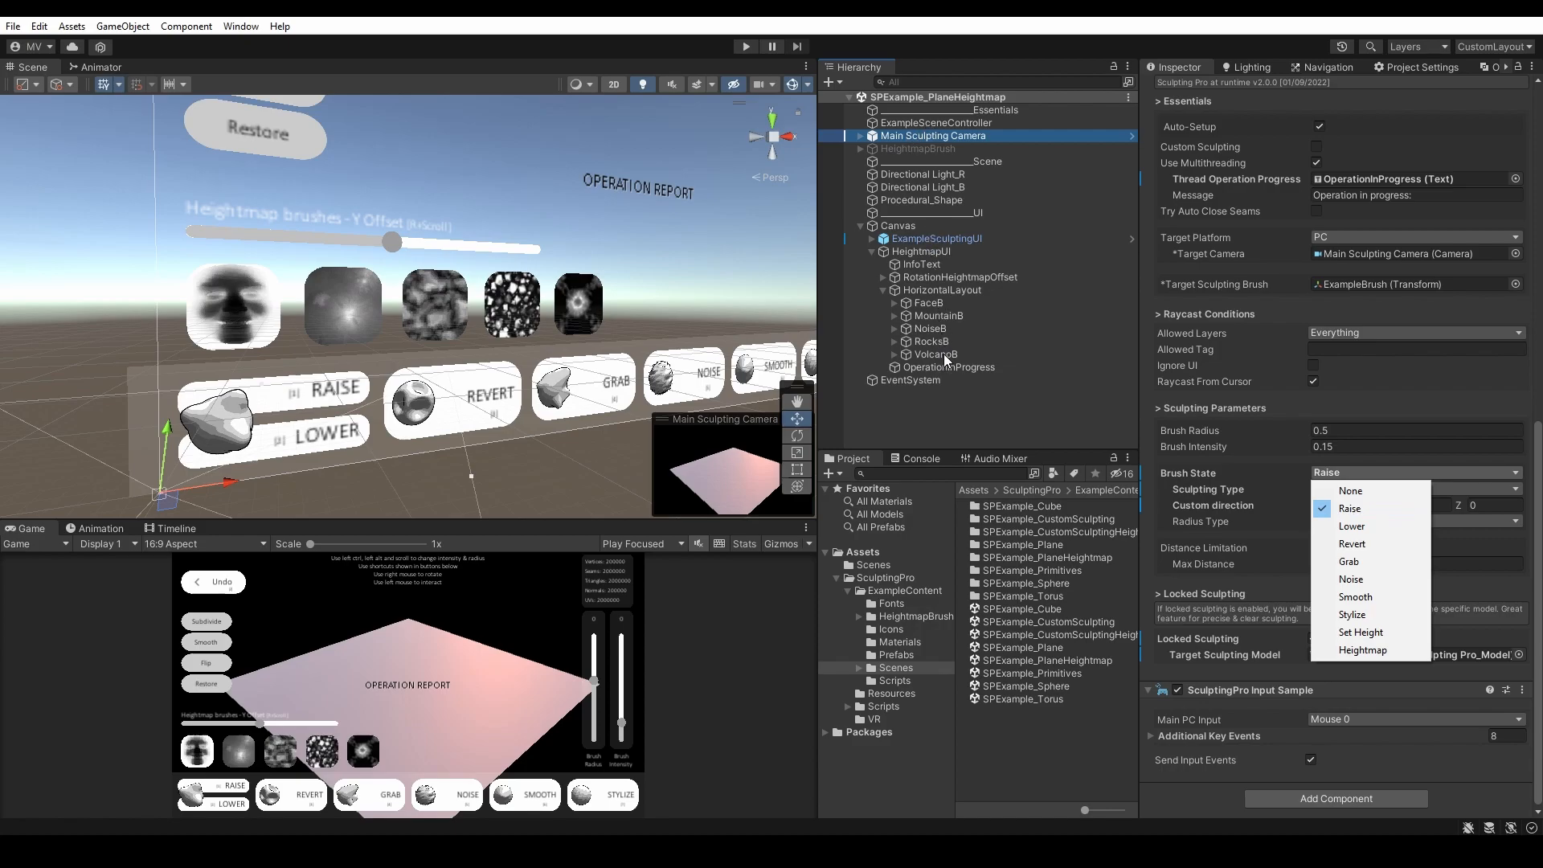
left_click(936, 353)
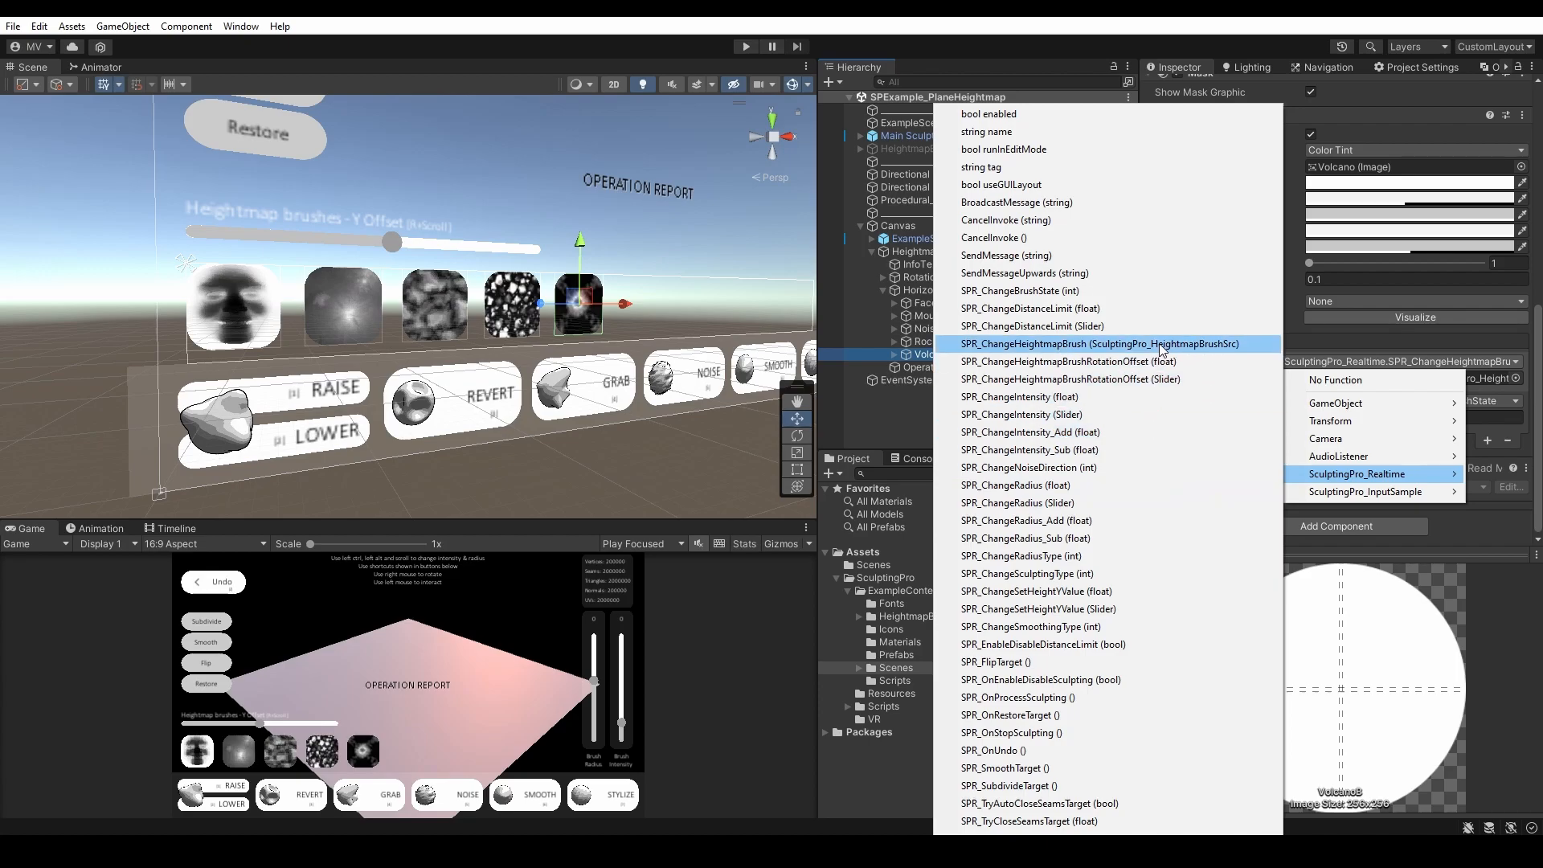
left_click(1100, 342)
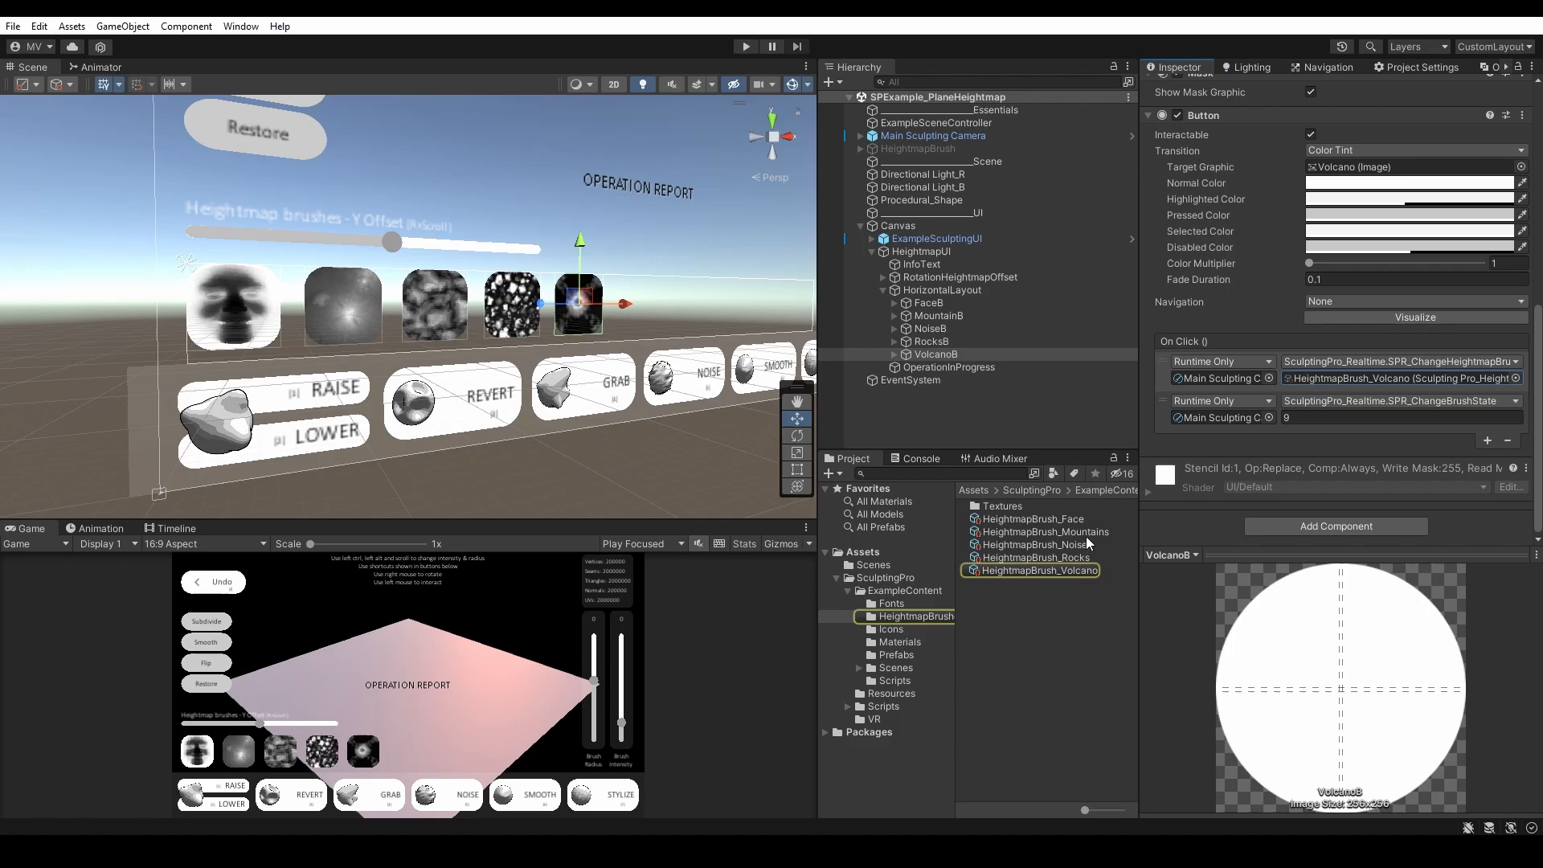
- Set the Main Sculpting Camera's Brush State to Heightmap and reveal its HeightmapBrush object
left_click(1035, 569)
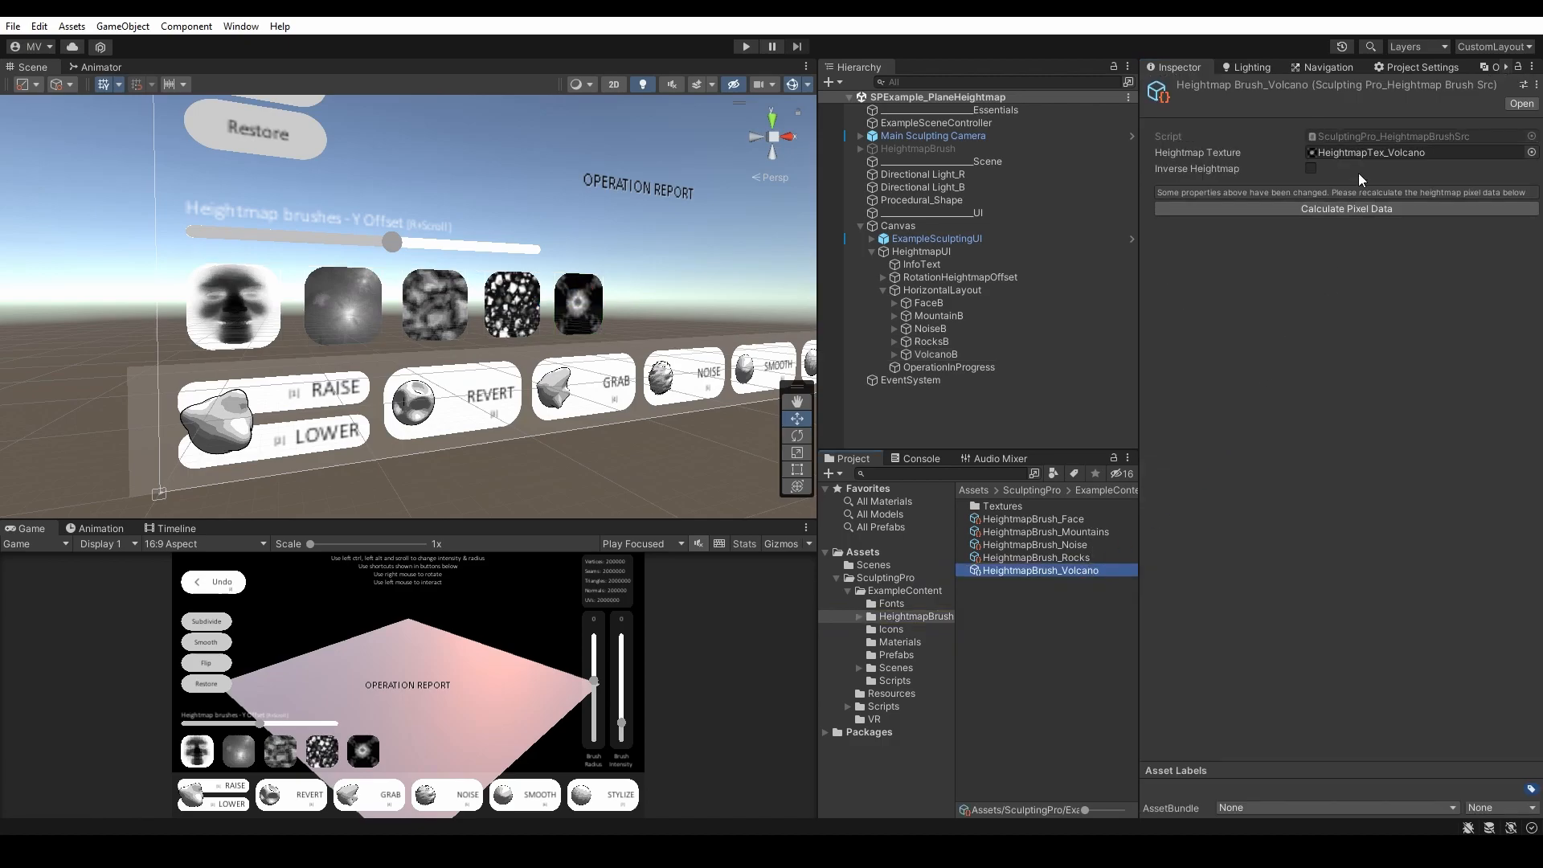
left_click(933, 135)
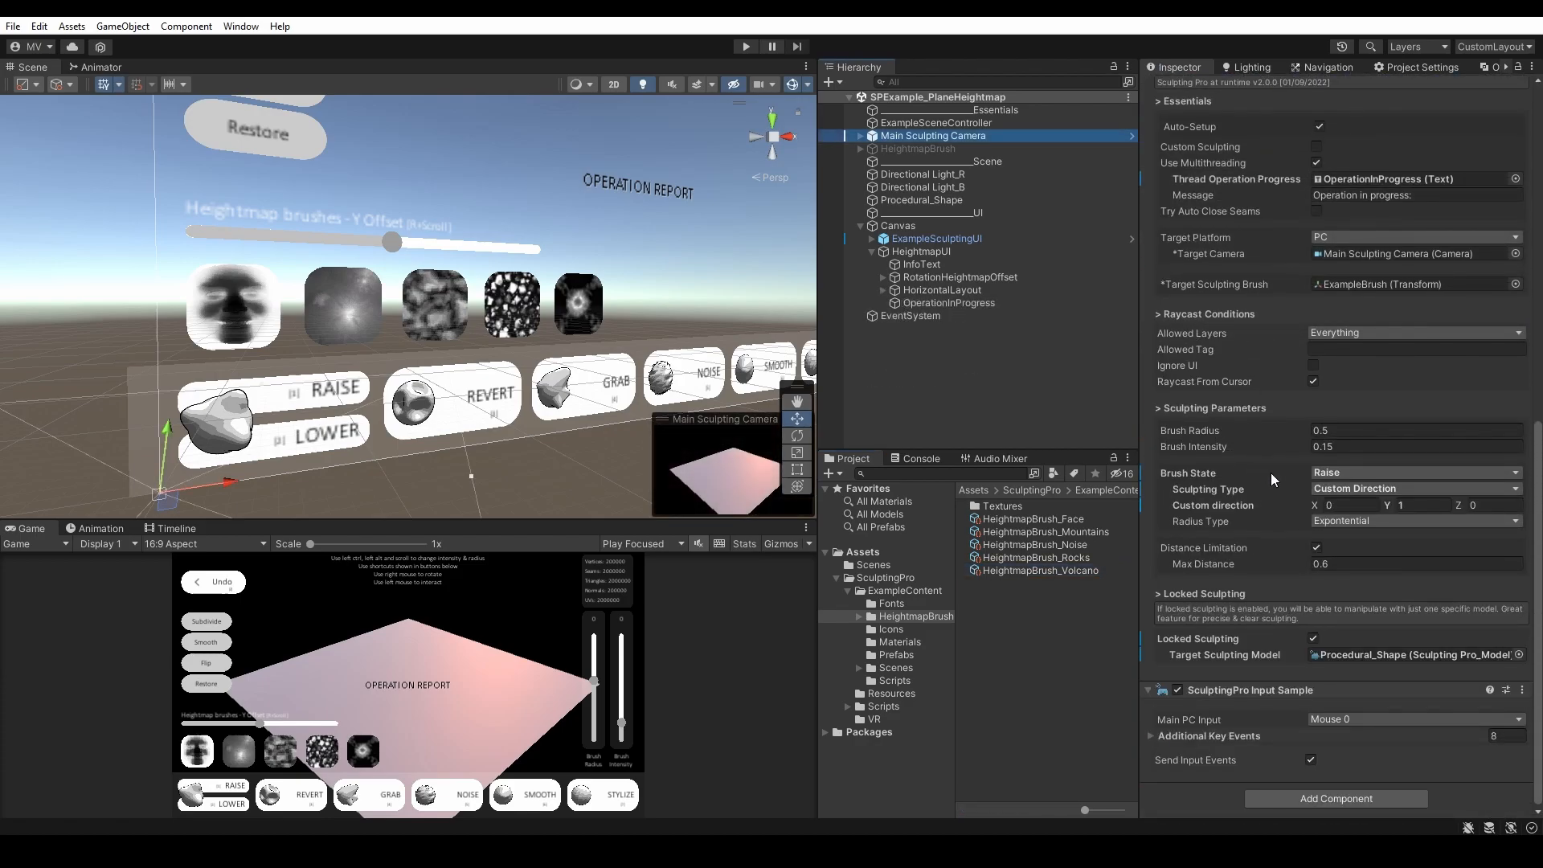
left_click(1414, 472)
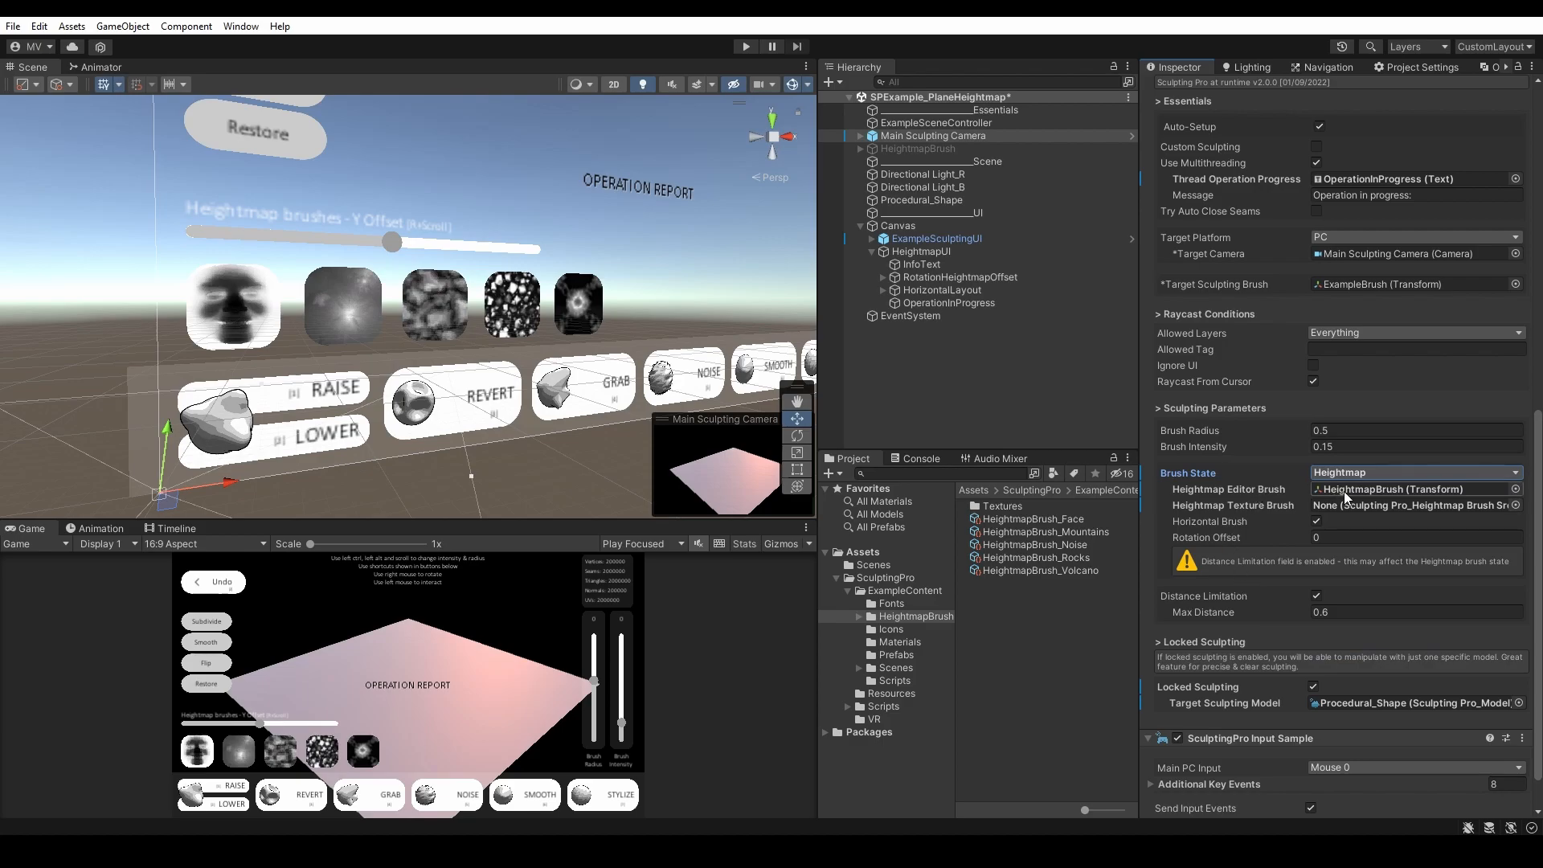
left_click(918, 148)
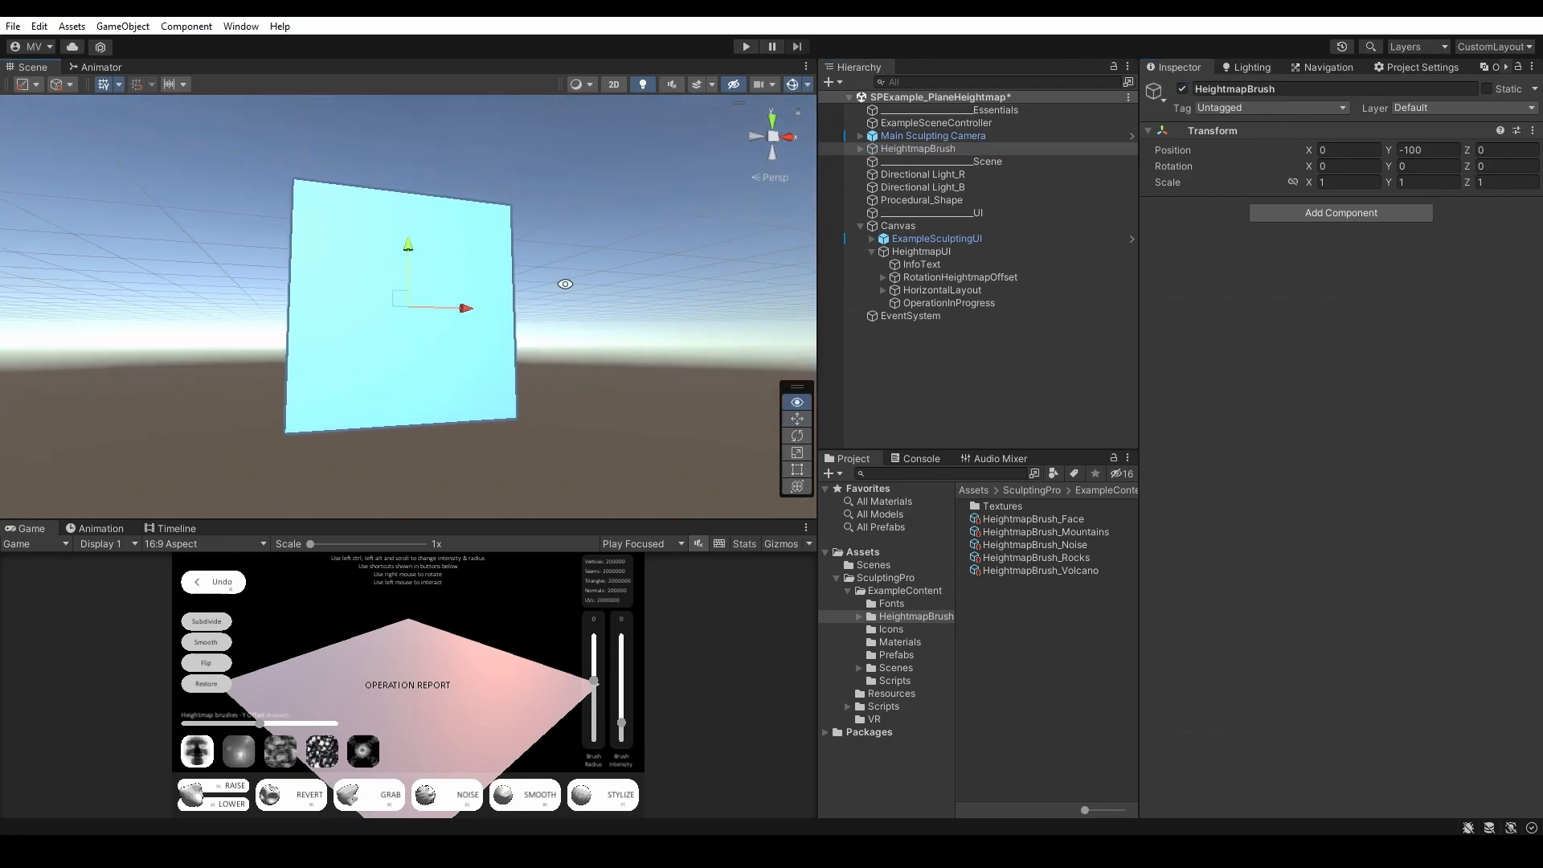
- Return to the camera and change the Brush State to Set Height
left_click(933, 135)
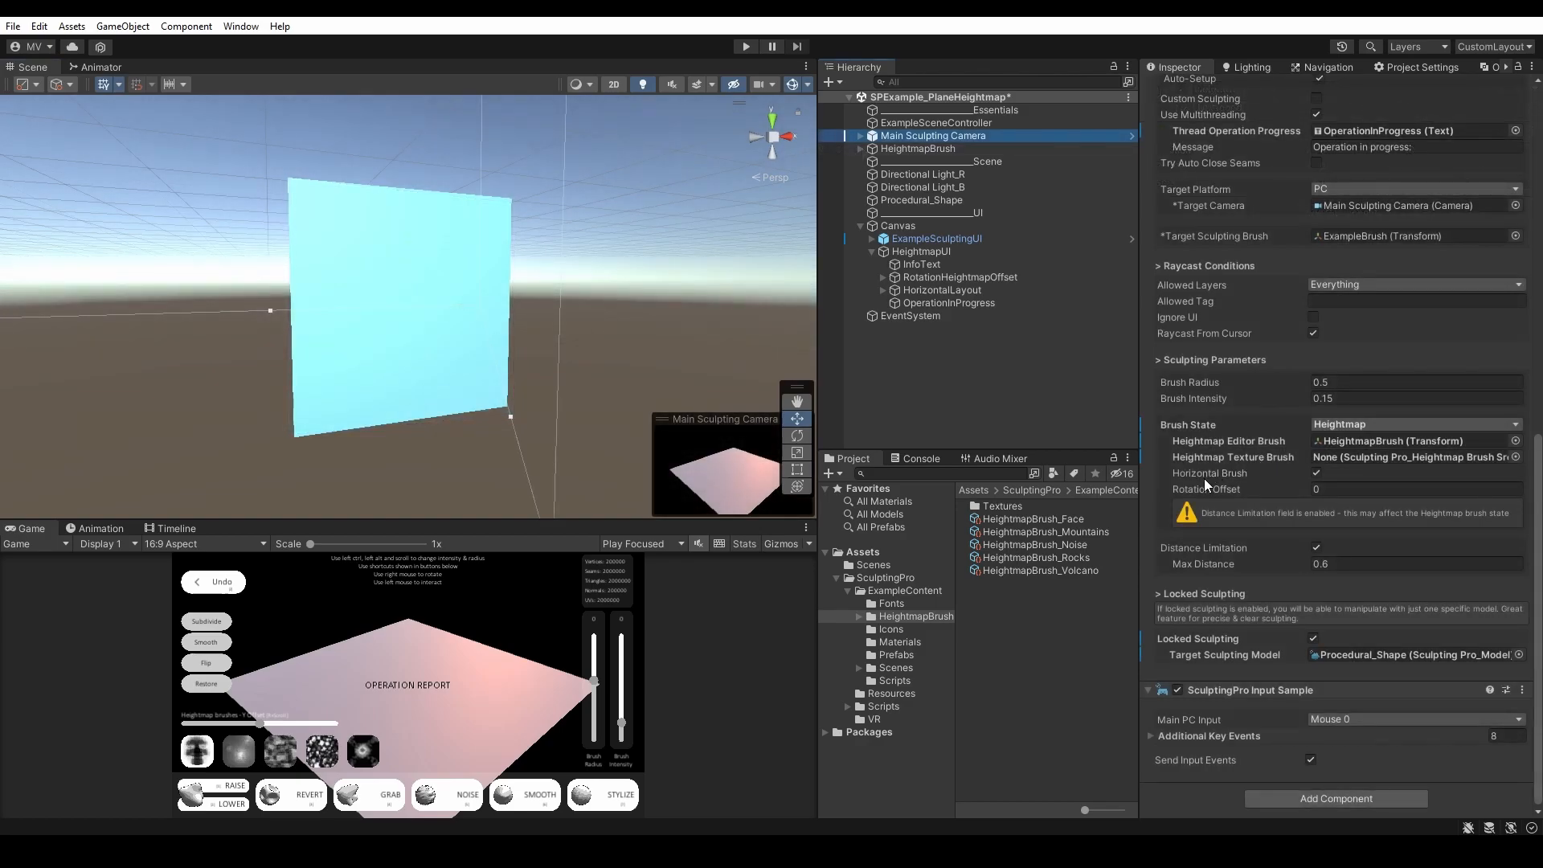
mouse_move(1235, 524)
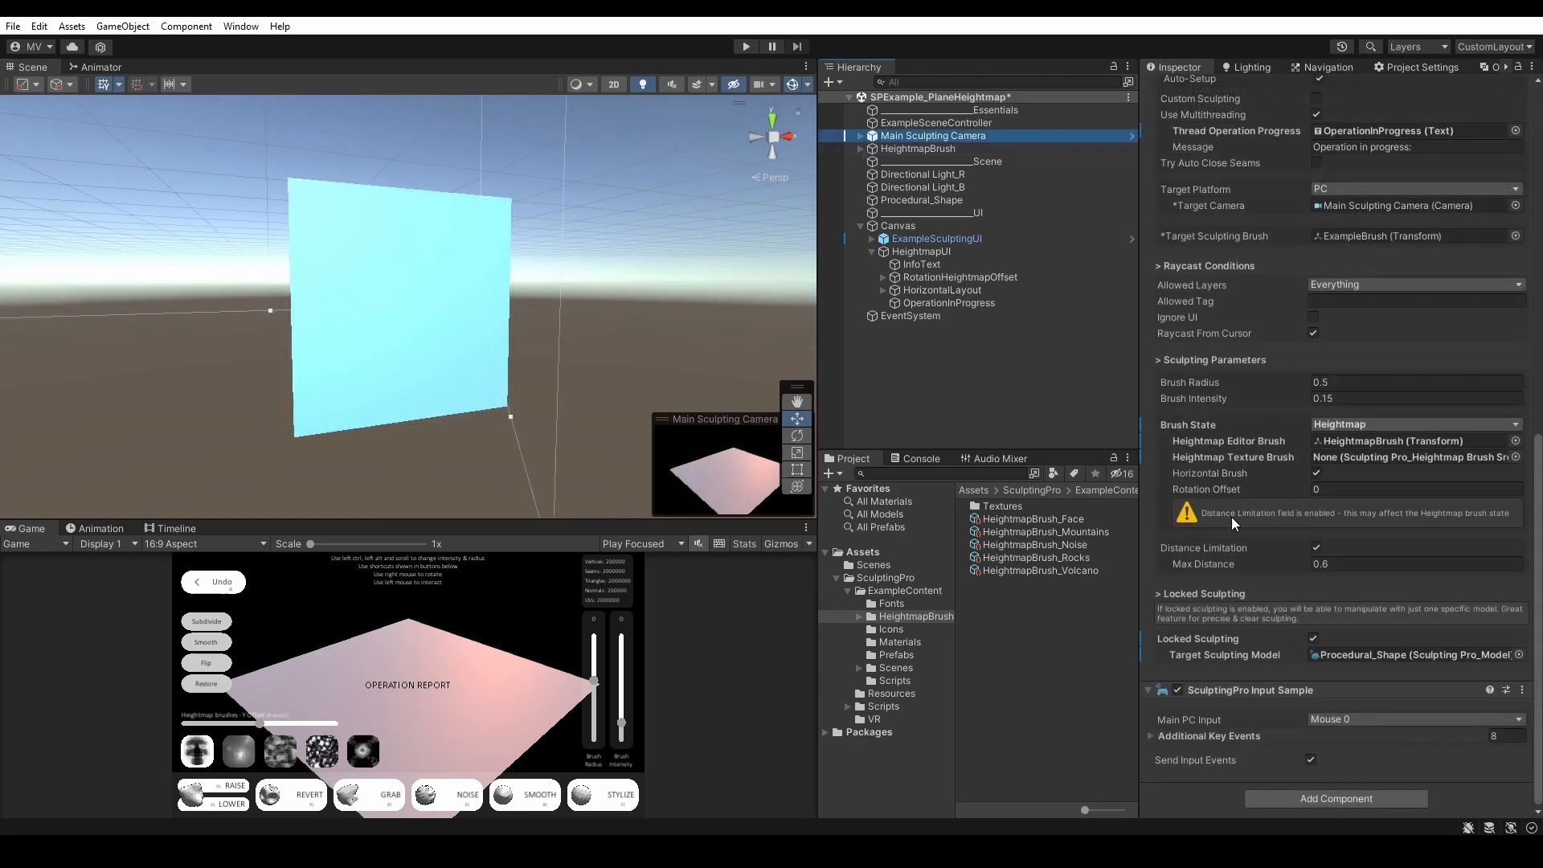
left_click(1417, 425)
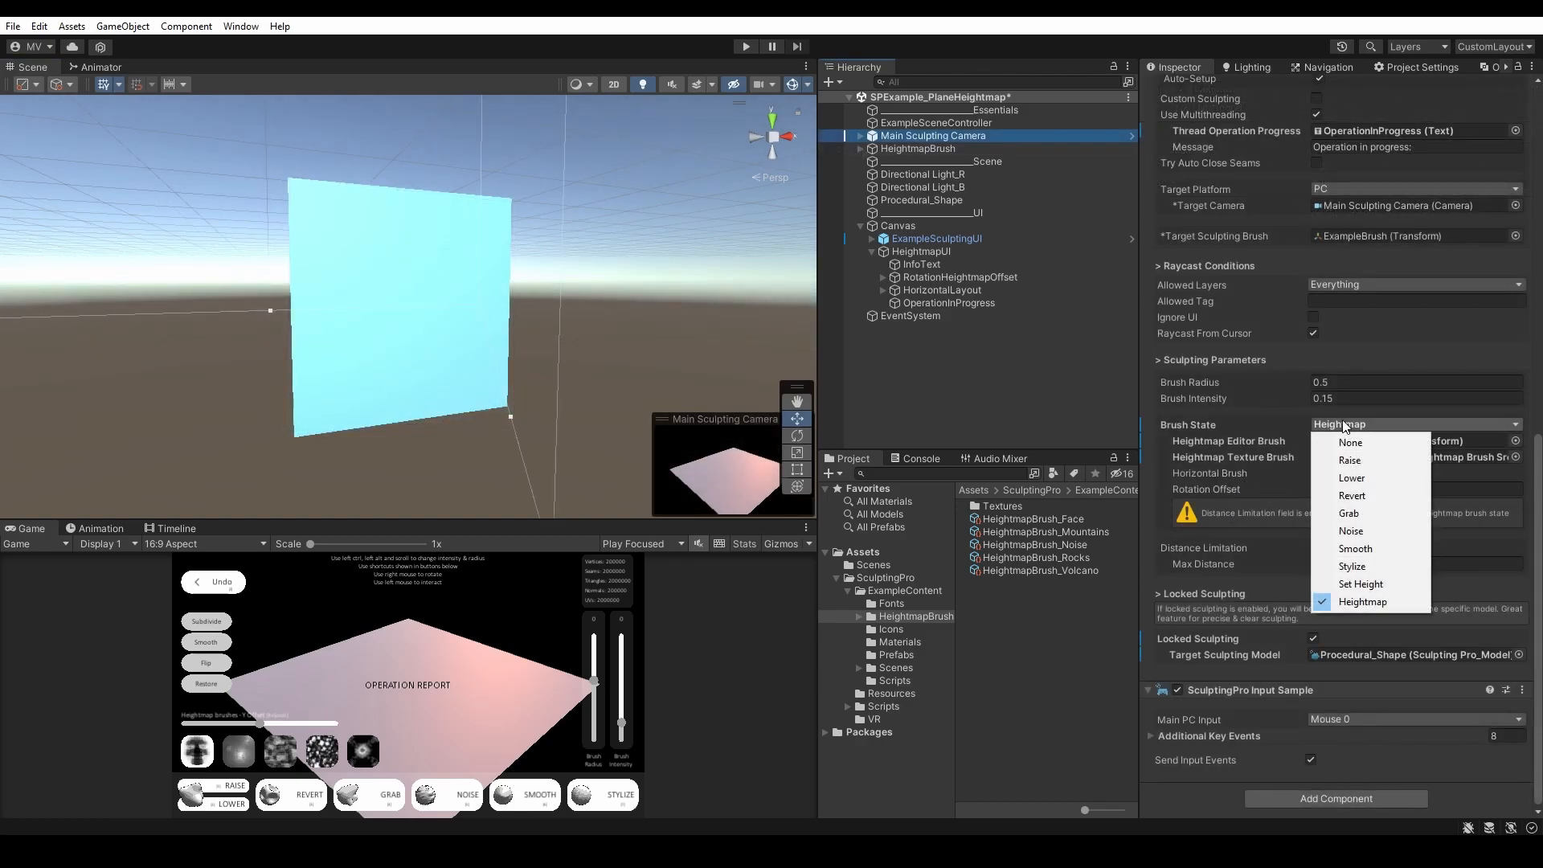
left_click(1360, 583)
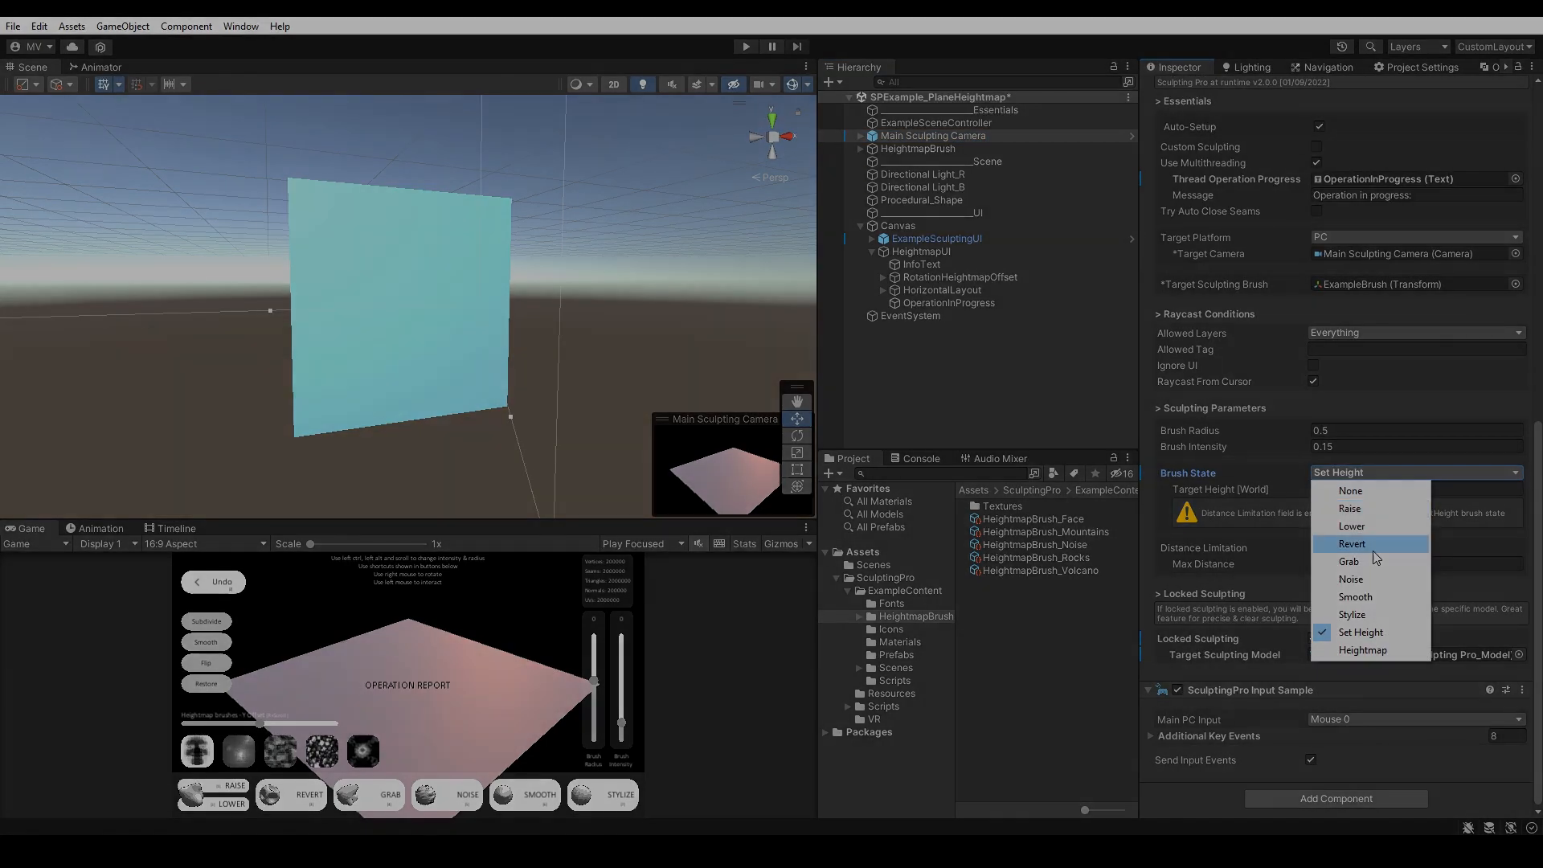